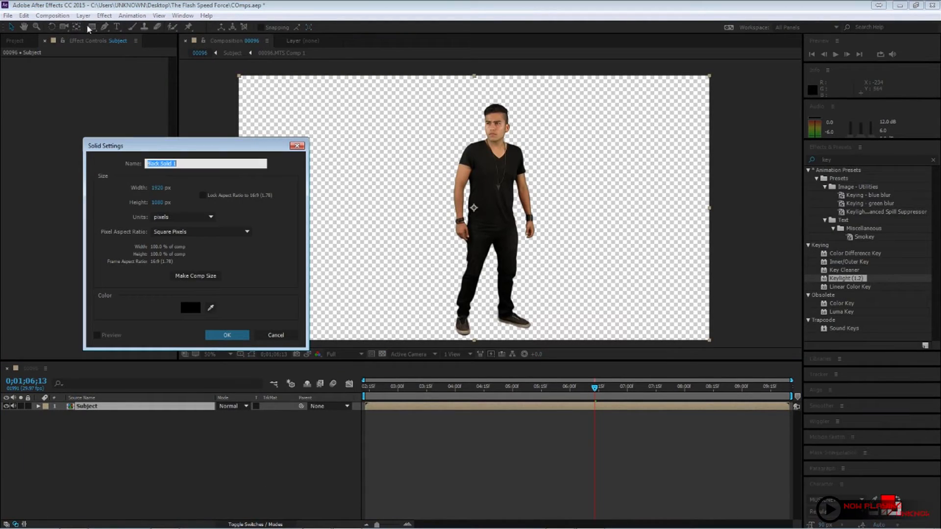
Step: Name the solid BG, make it comp size and confirm the dark blue colour
type("BG")
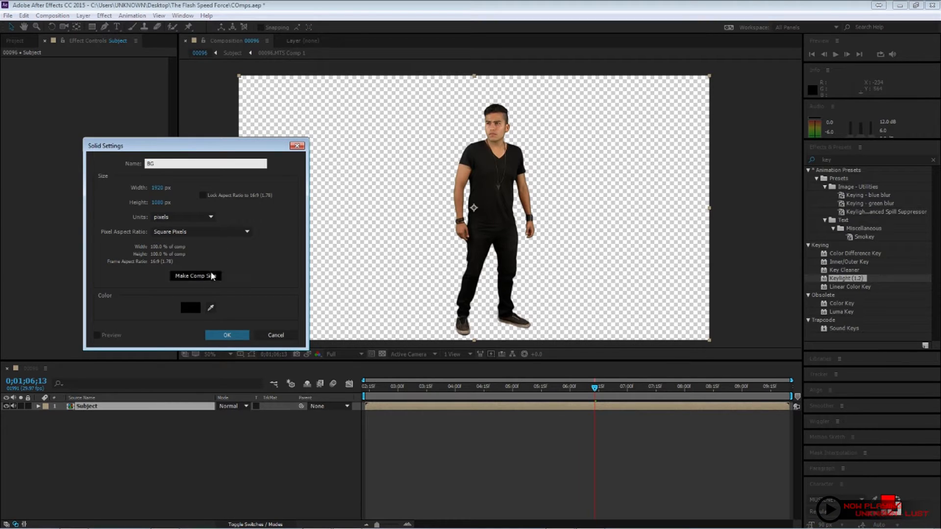
left_click(190, 306)
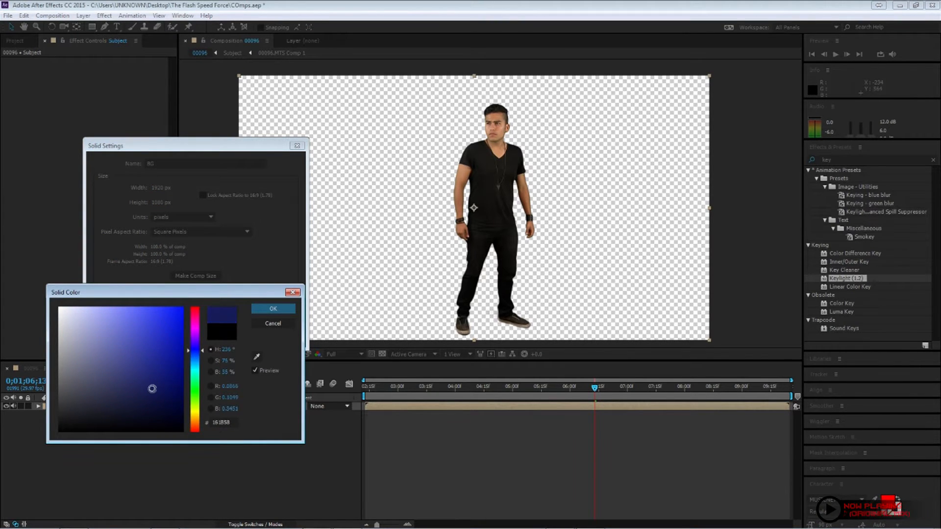
left_click(273, 309)
type("frac")
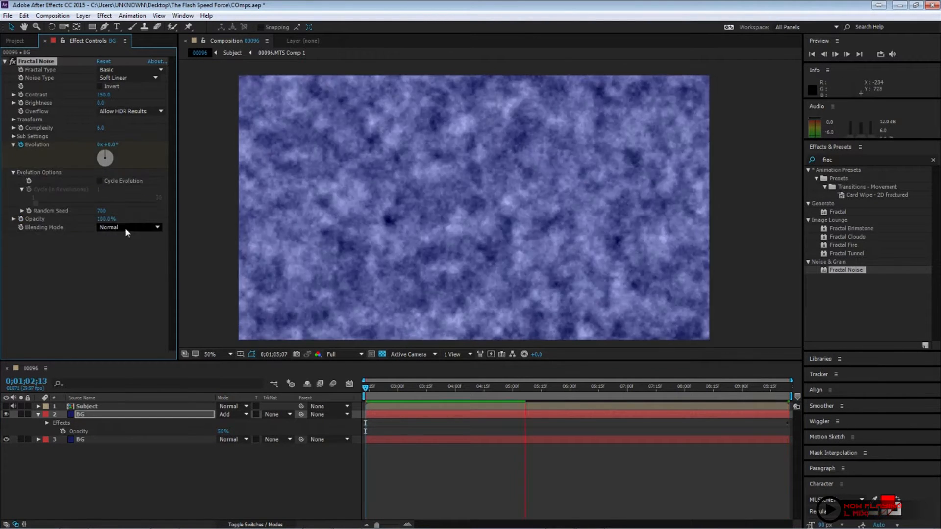
Step: Set Fractal Noise blending to Add, enable Cycle Evolution and adjust the sub-settings rotation
left_click(127, 228)
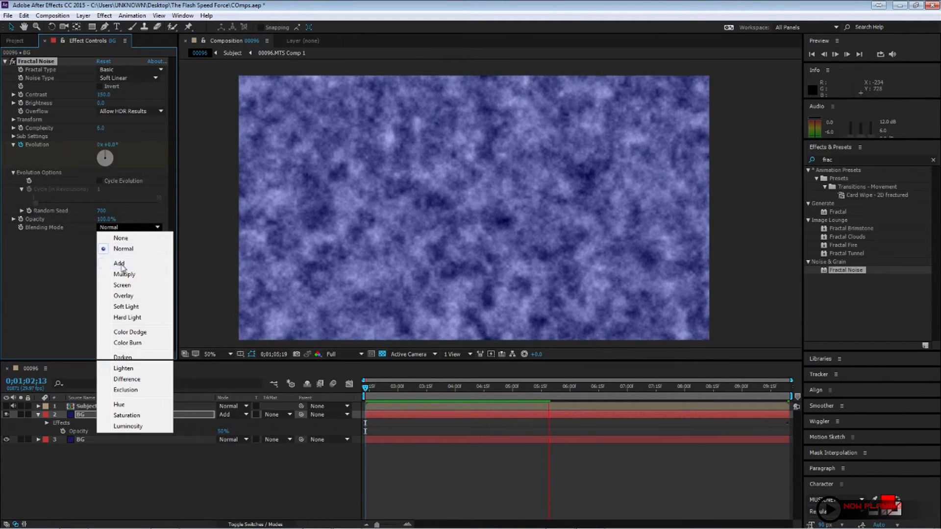
left_click(120, 263)
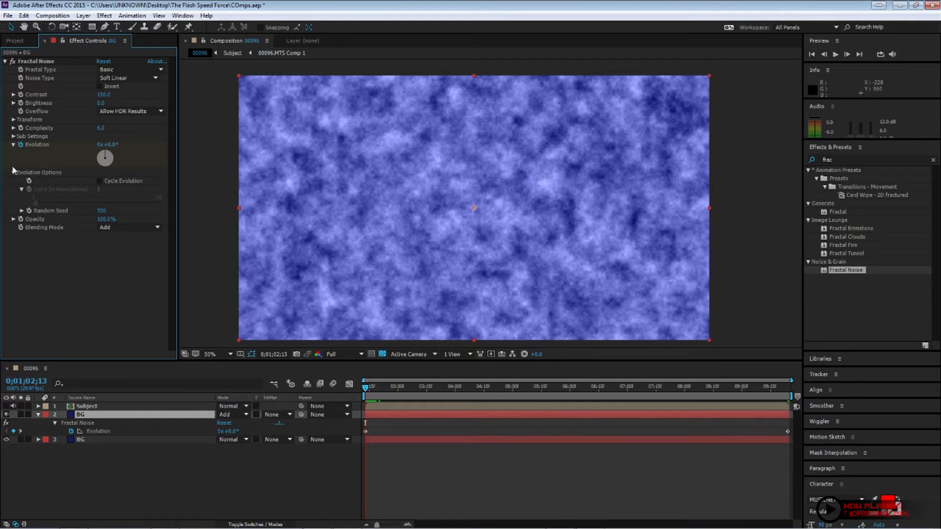
left_click(100, 181)
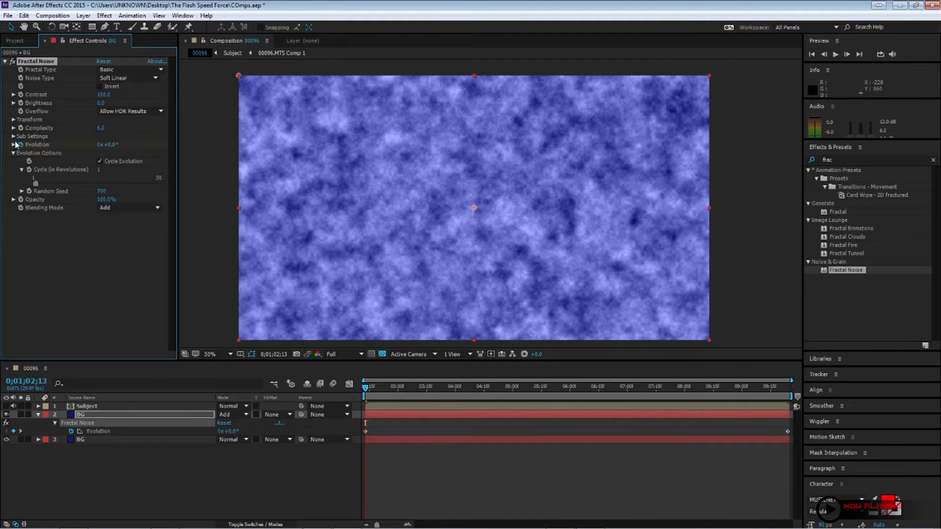
left_click(11, 135)
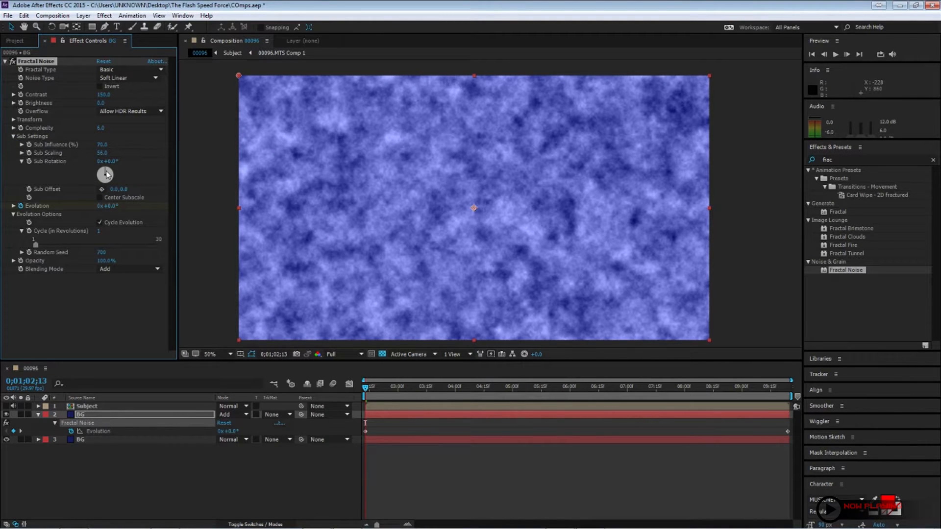
left_click_drag(105, 174, 113, 178)
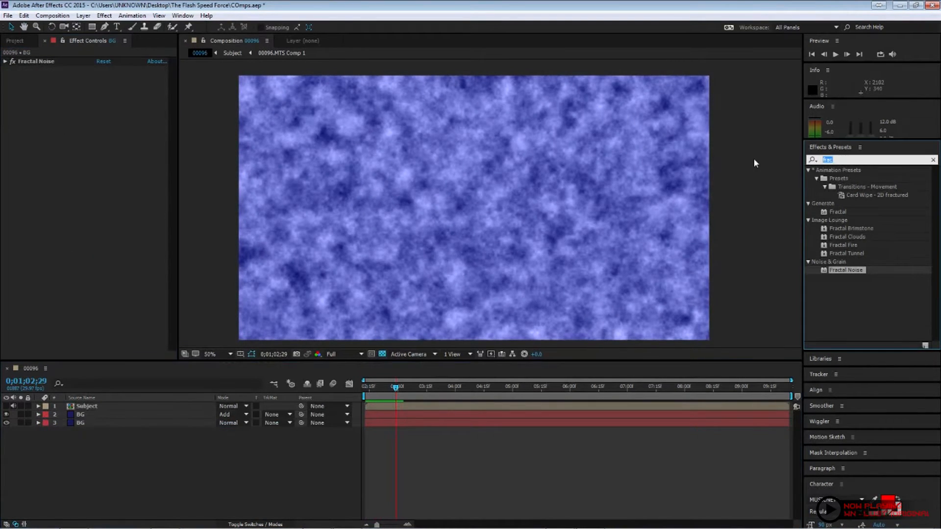
Step: Apply Turbulent Displace to BG and scrub its Evolution to reshape the swirls
type("turb")
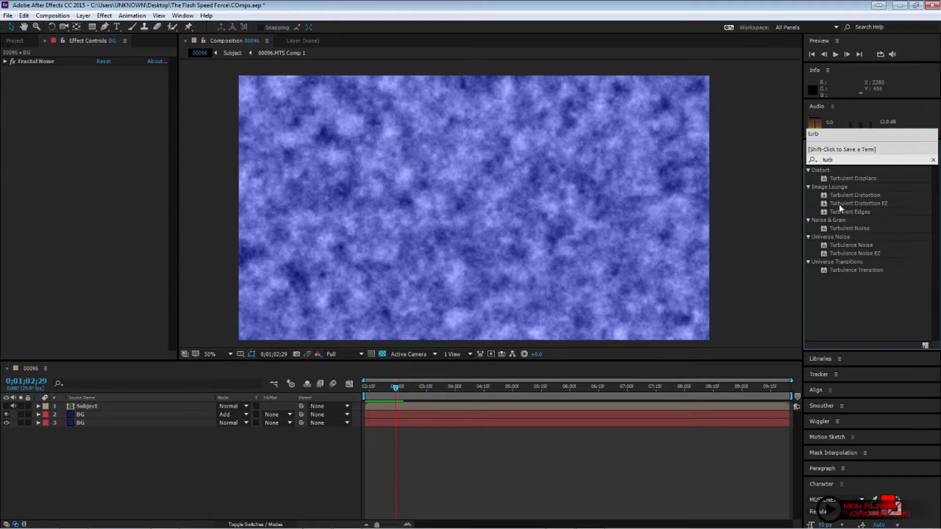
double_click(853, 178)
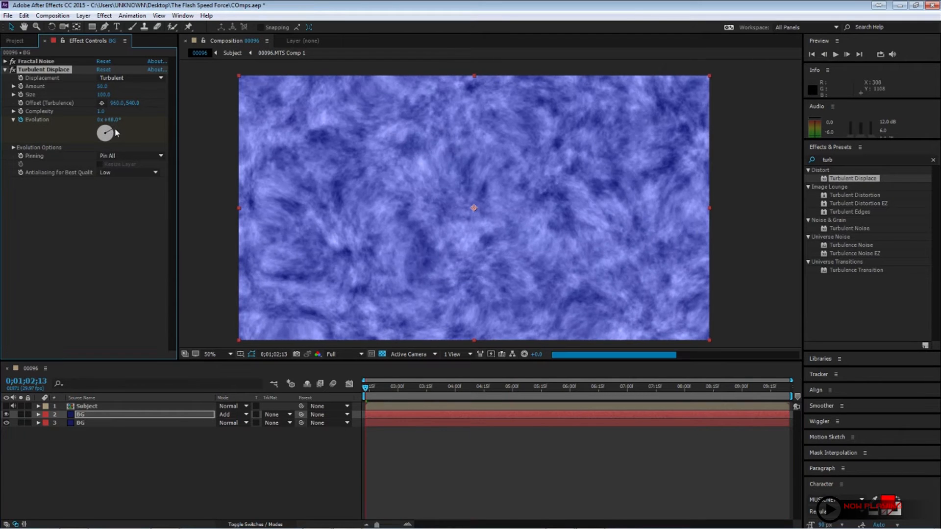
left_click_drag(105, 133, 108, 126)
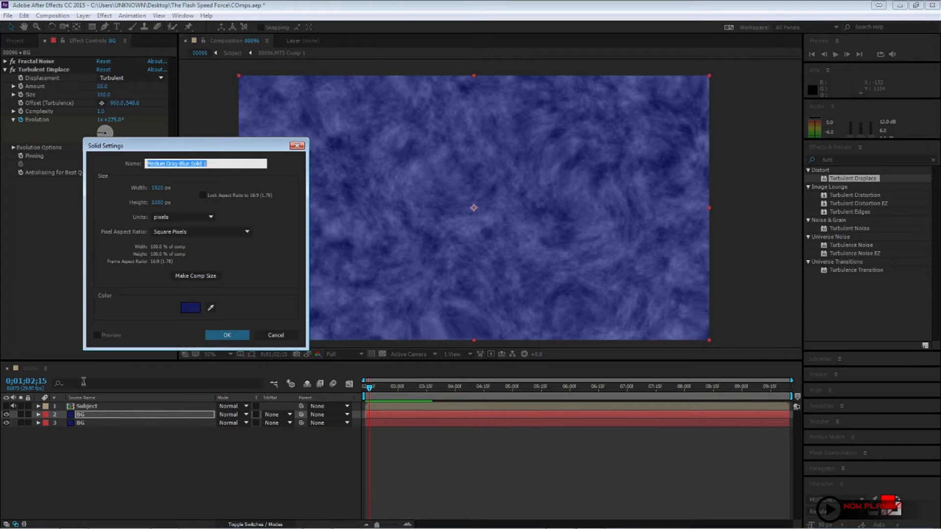
Step: Create the Particles solid with Particular emitting from a Box at the frame's left edge
type("Particles")
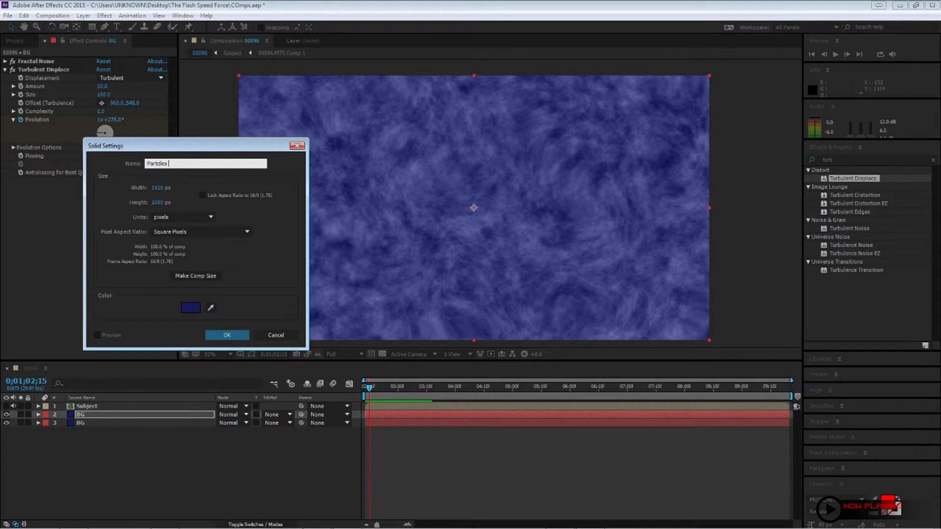
left_click(227, 335)
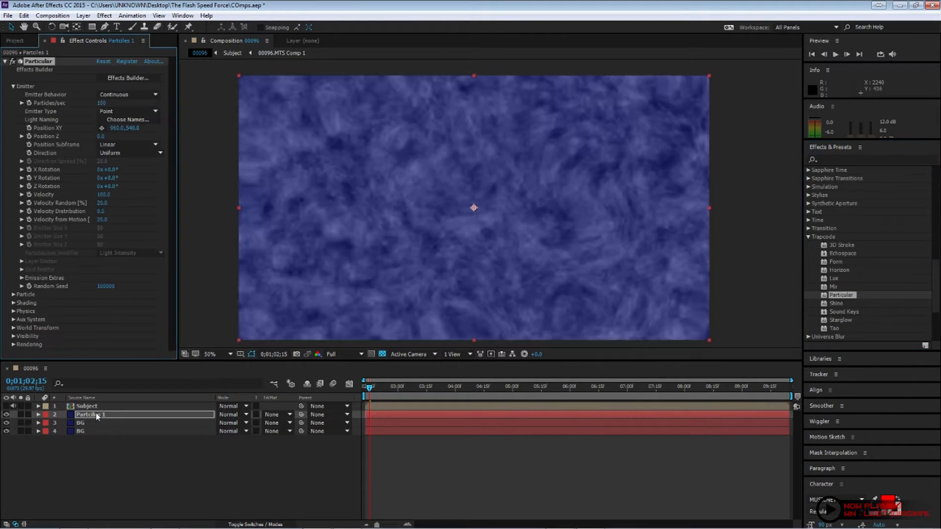
left_click(126, 110)
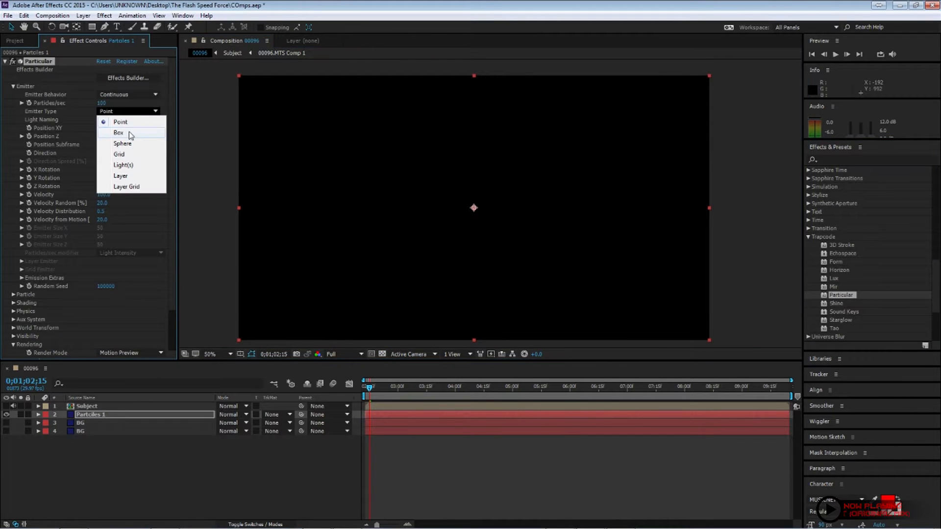
left_click(117, 134)
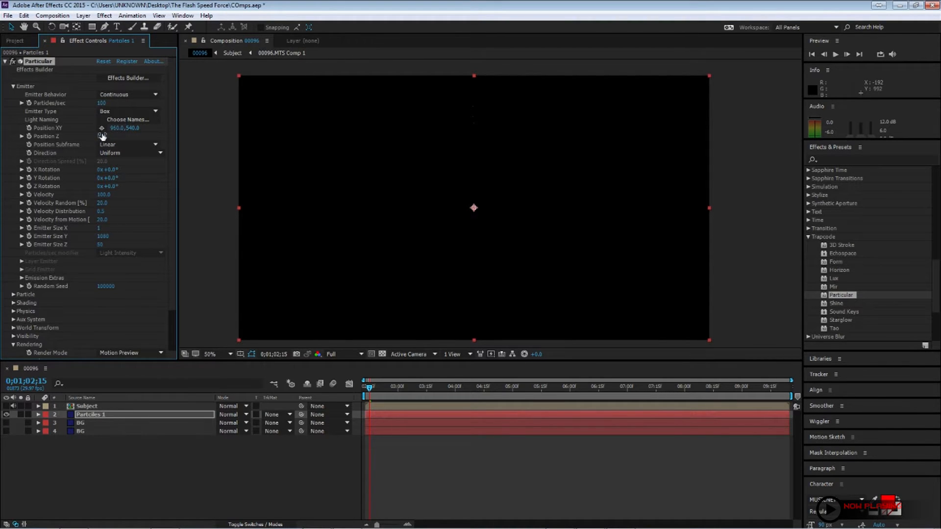
left_click_drag(474, 208, 229, 212)
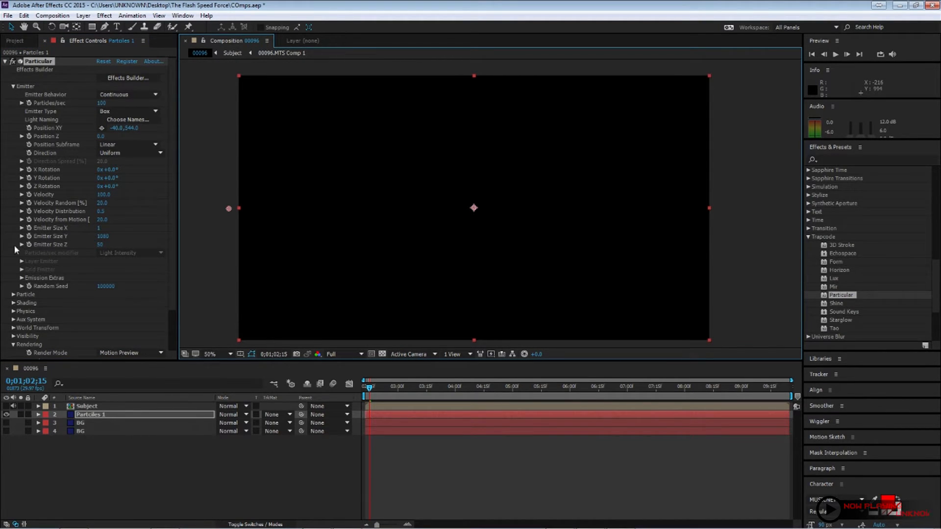
left_click(12, 310)
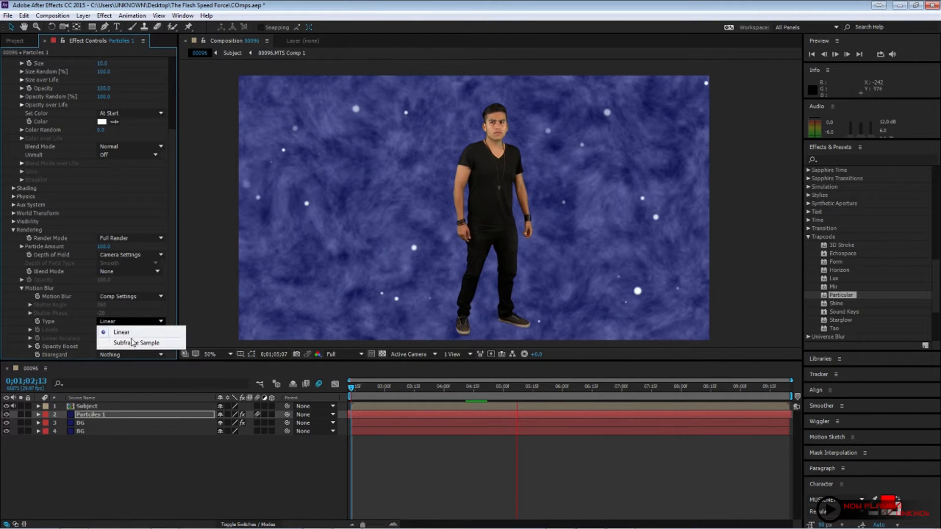
Step: Set Particular's motion blur type to Subframe Sample for streaking particles
left_click(138, 343)
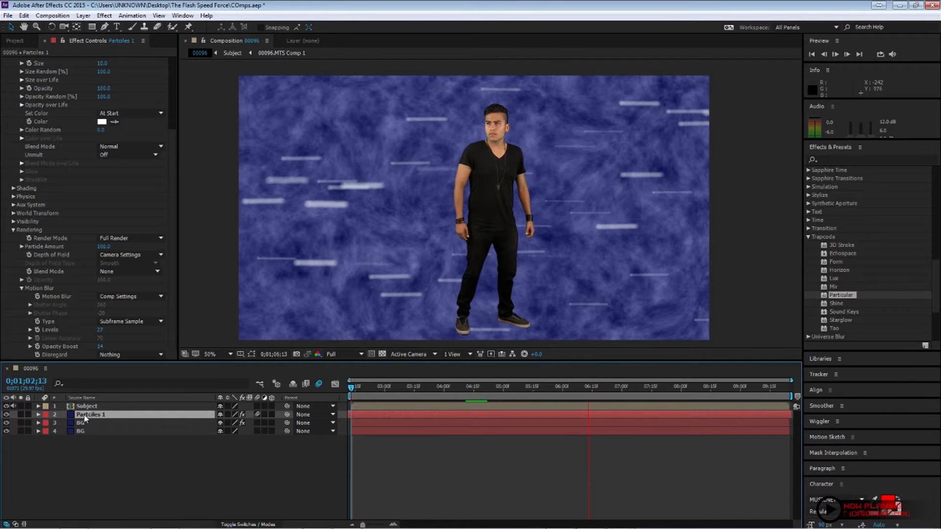
Step: Rename the duplicated particle layer and adjust its emitter settings for smaller particles
double_click(91, 414)
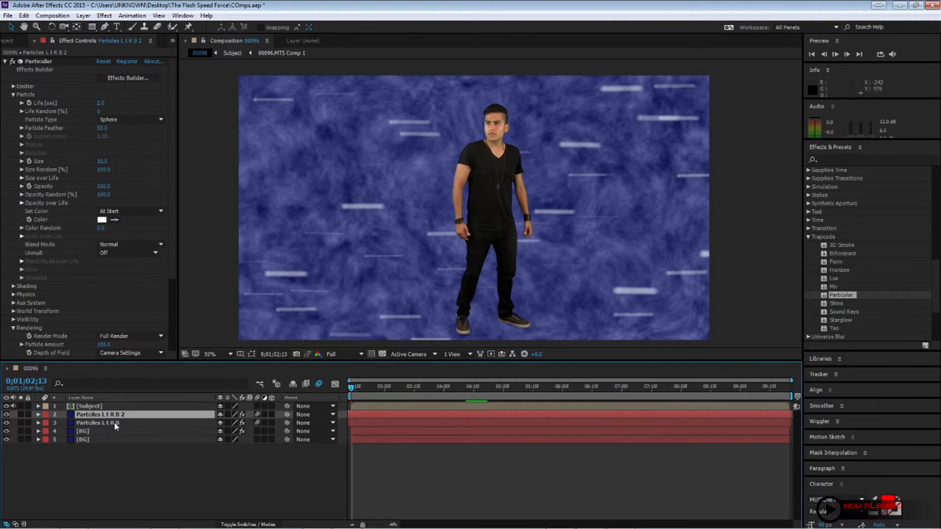
right_click(115, 414)
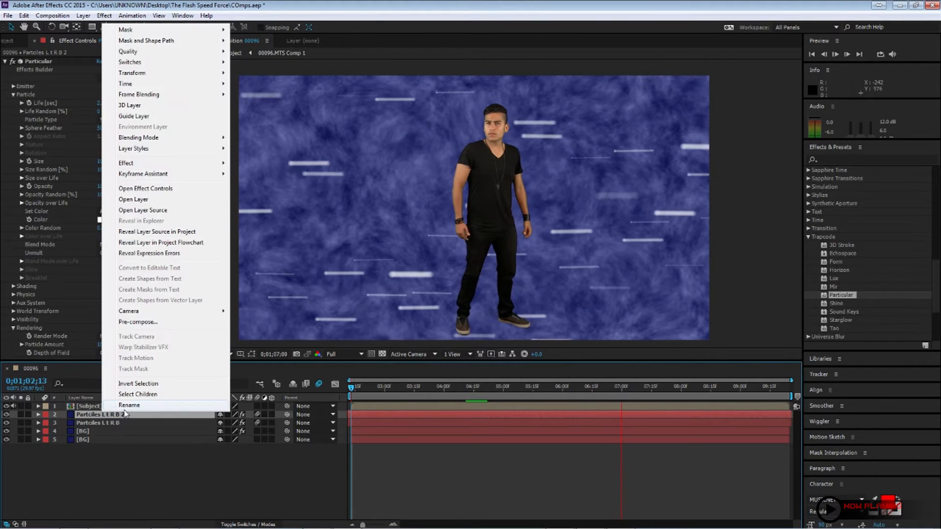
left_click(129, 405)
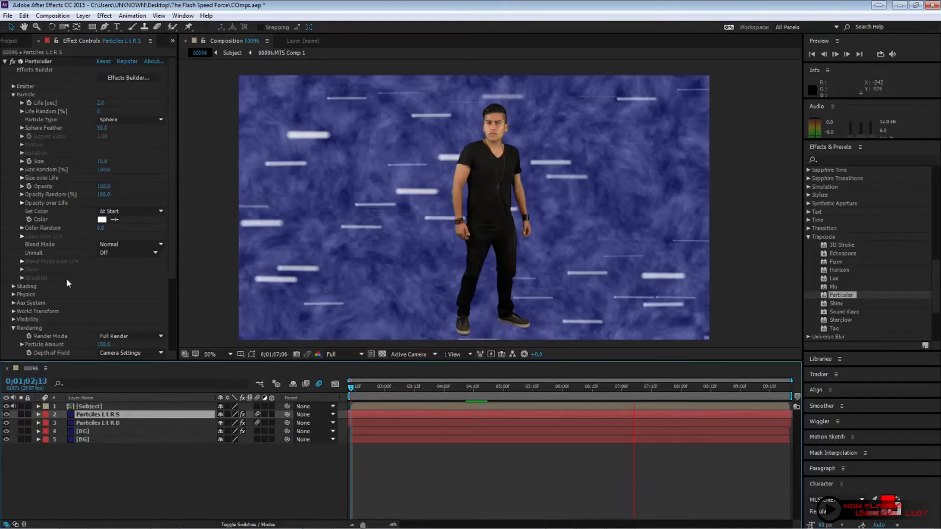
scroll("down", 3)
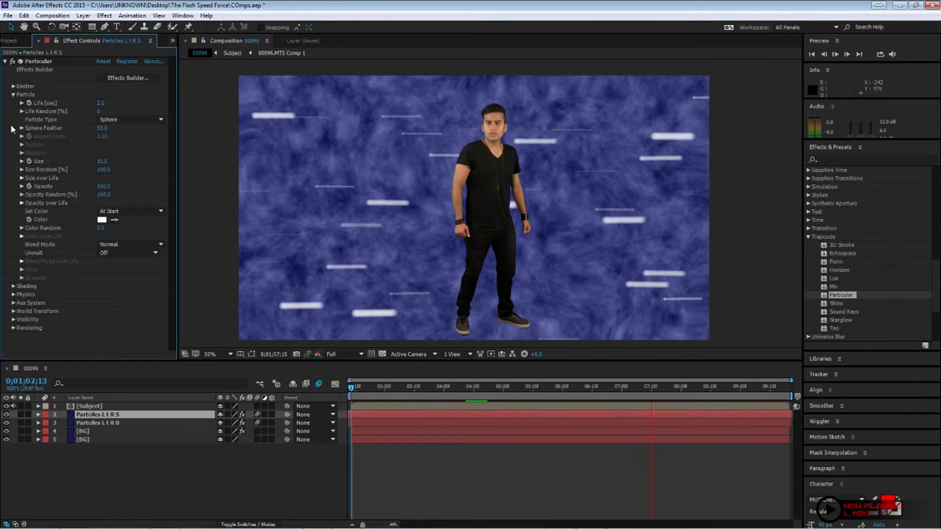
left_click(11, 94)
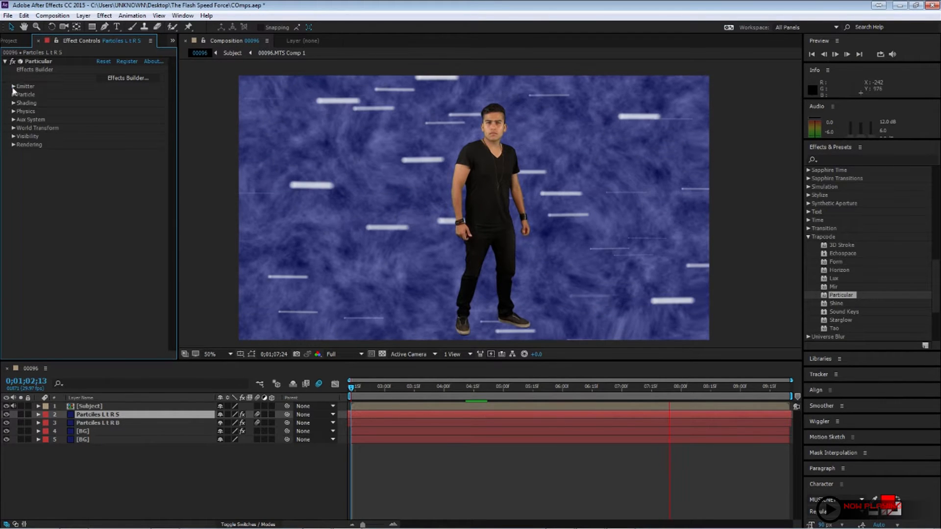
left_click(11, 86)
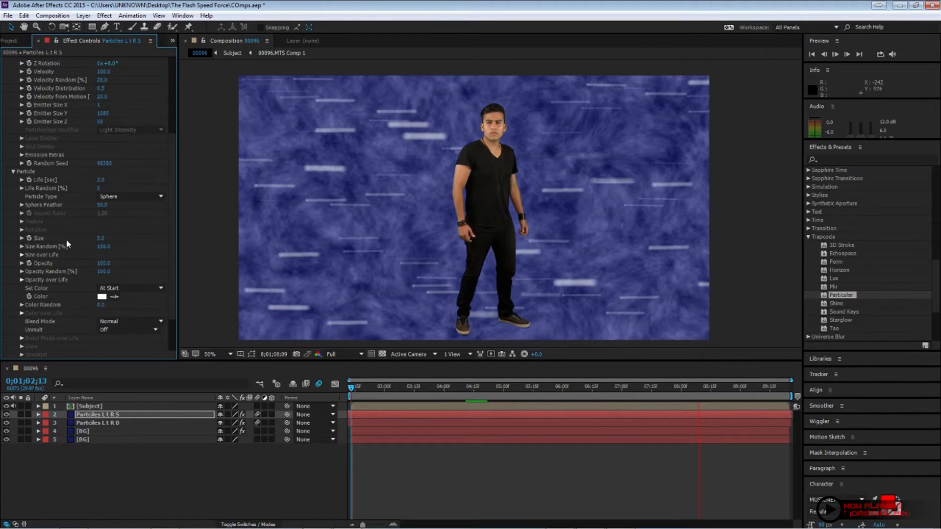
Step: Compare with the original layer and keep Subframe Sample motion blur on the copy
left_click(98, 423)
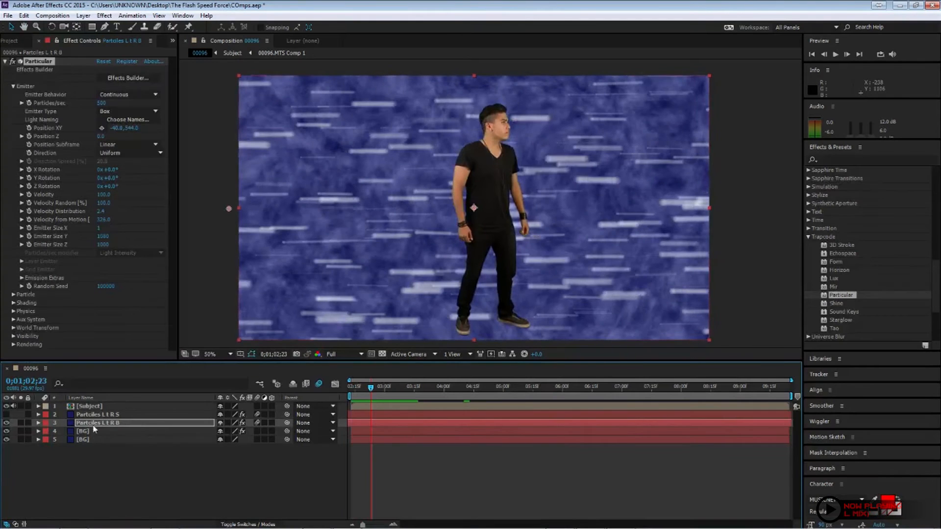
left_click(98, 413)
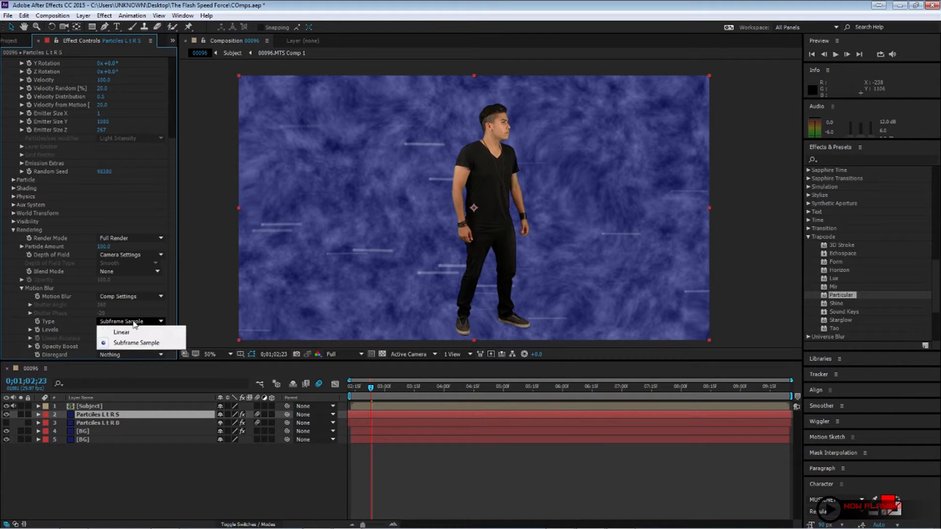
left_click(122, 331)
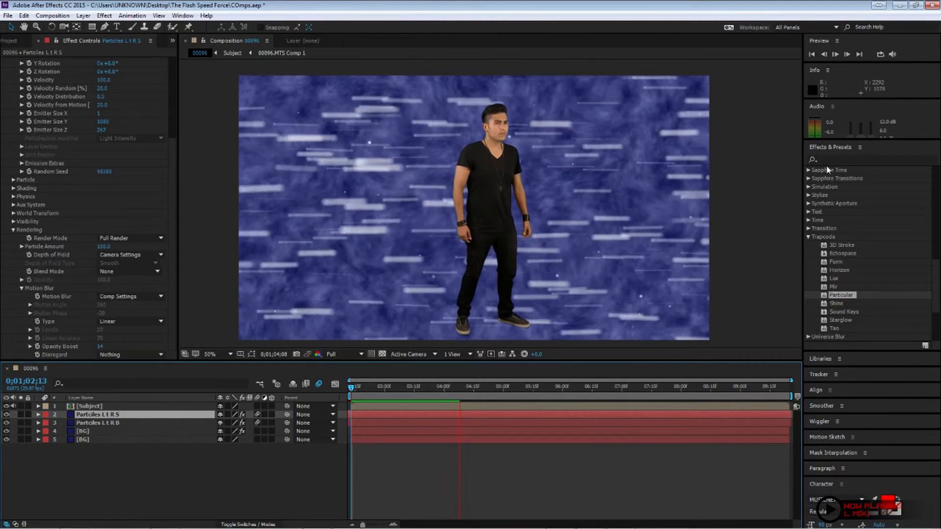
Step: Apply Camera Lens Blur to the particle layer
type("lens")
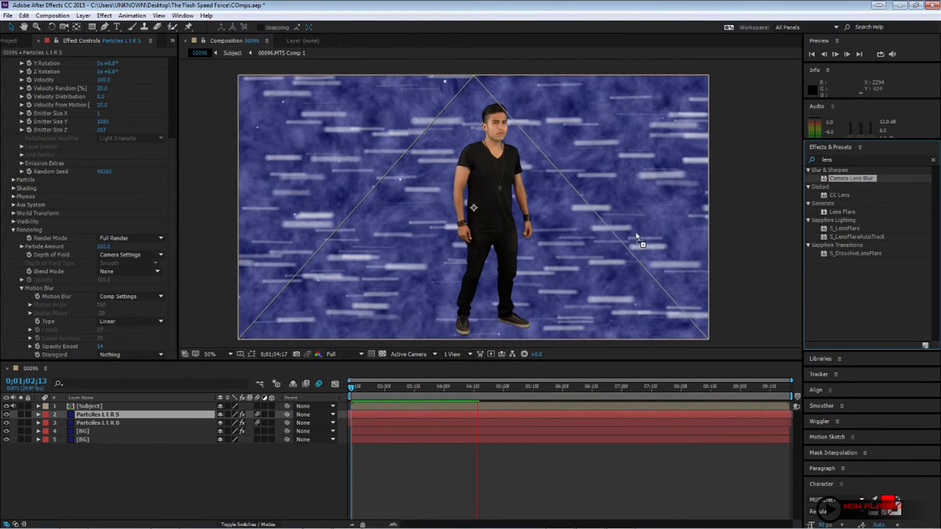
left_click(96, 424)
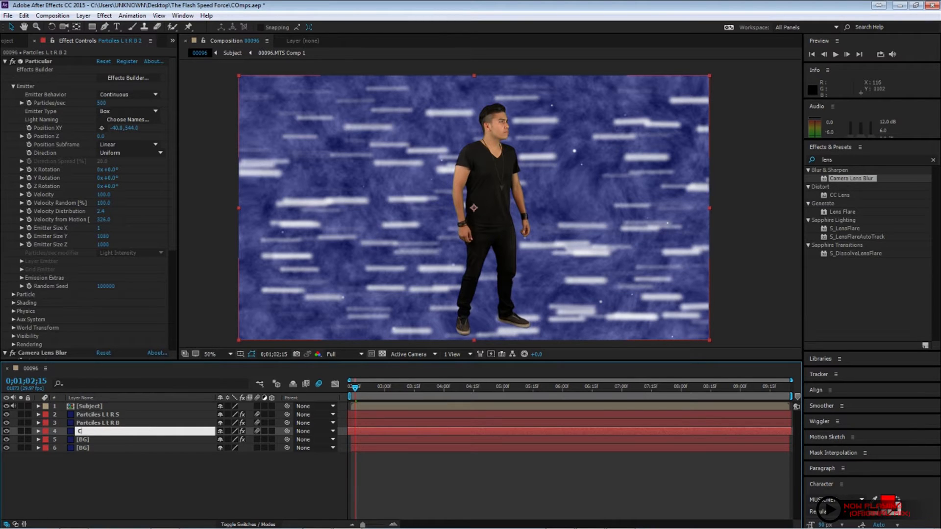
Step: Name the layer Clouds and make its particles Cloudlets blended with Add
type("Clouds L t R")
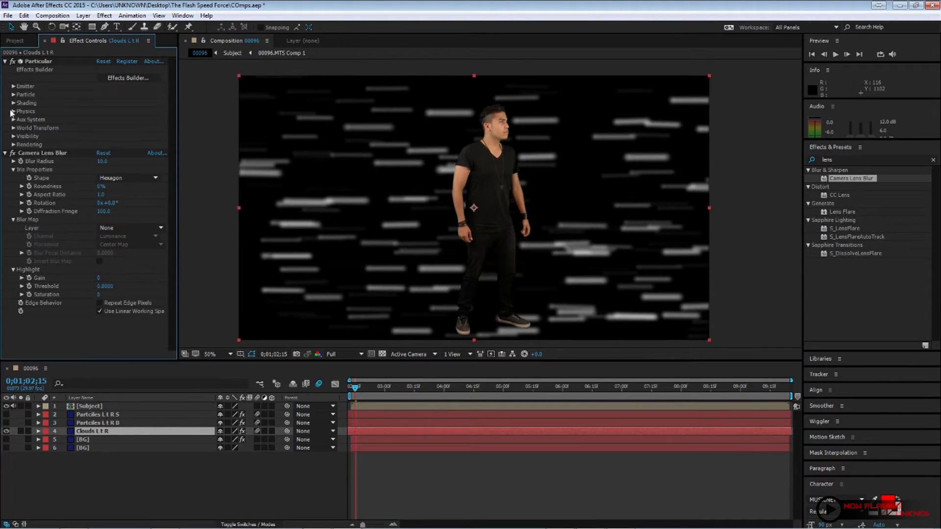
left_click(14, 85)
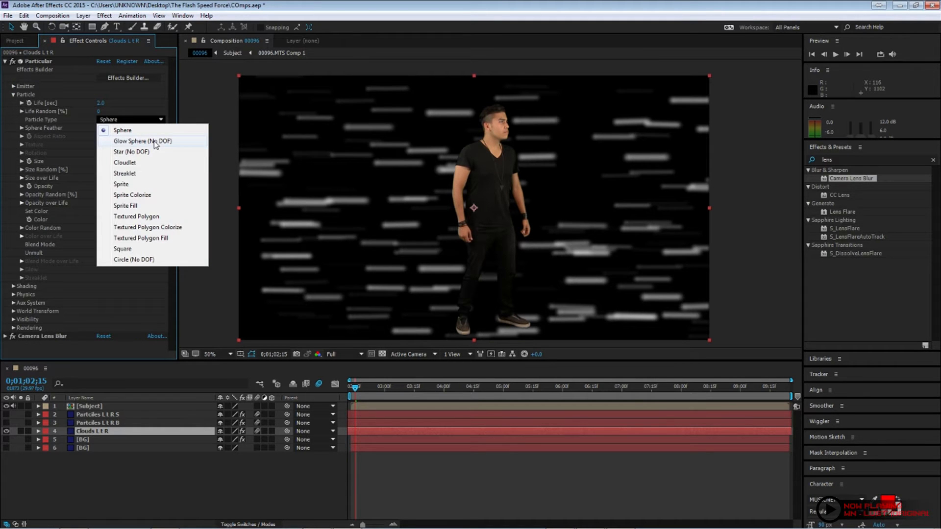
left_click(124, 163)
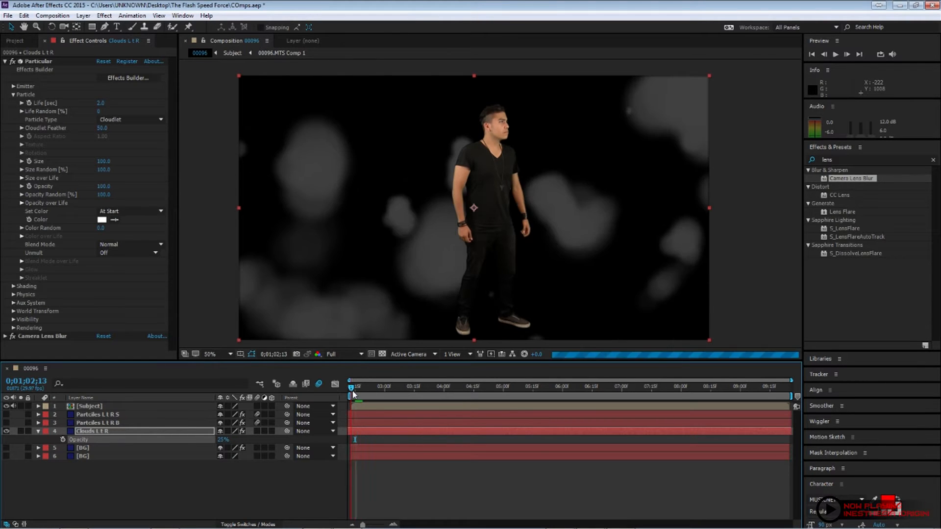
left_click(130, 245)
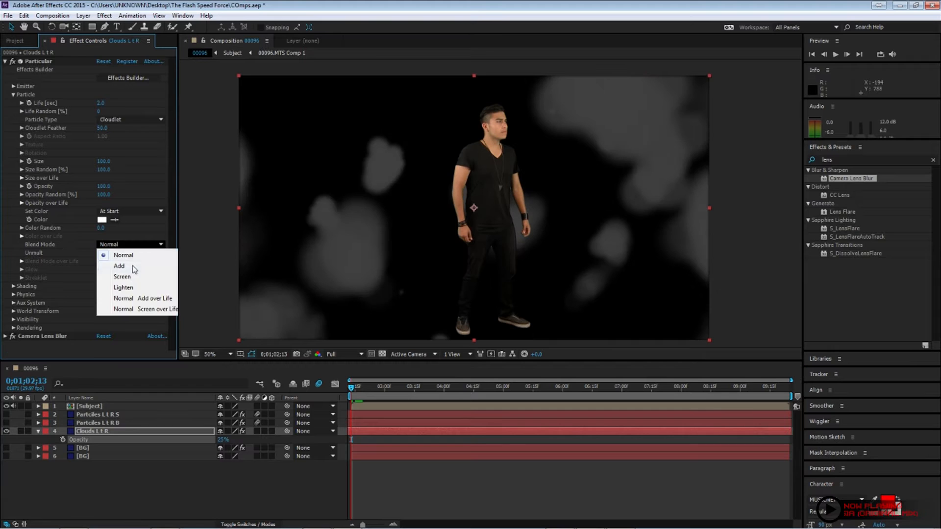
left_click(118, 266)
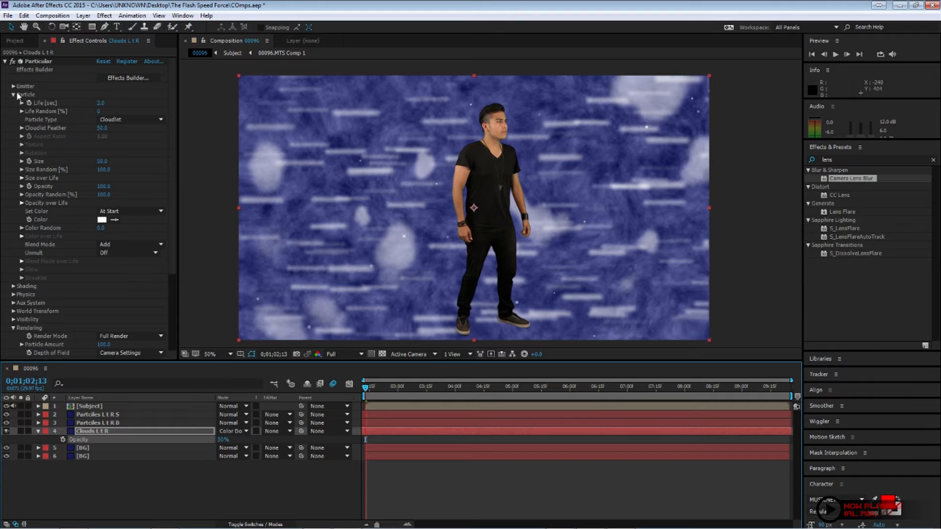
left_click(15, 86)
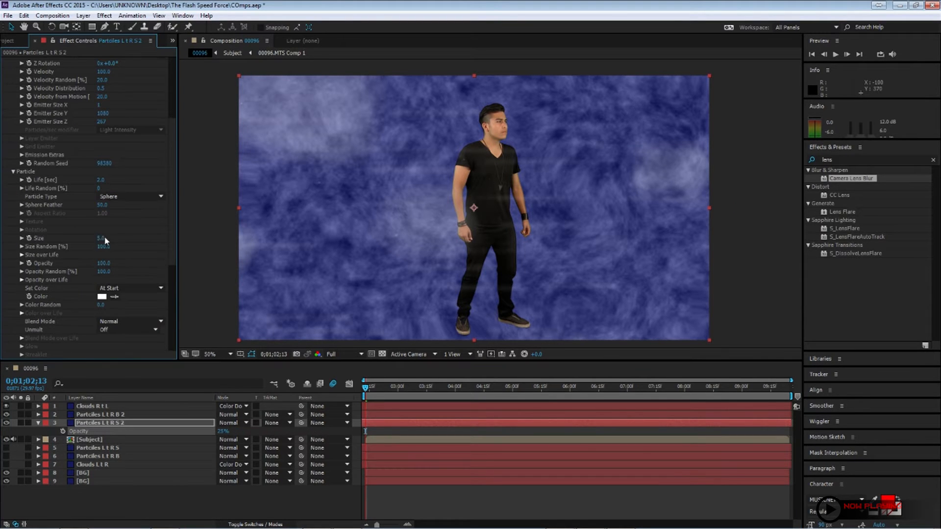
Step: Adjust the particle size on the foreground particle copy above the subject
left_click(98, 413)
type("tint")
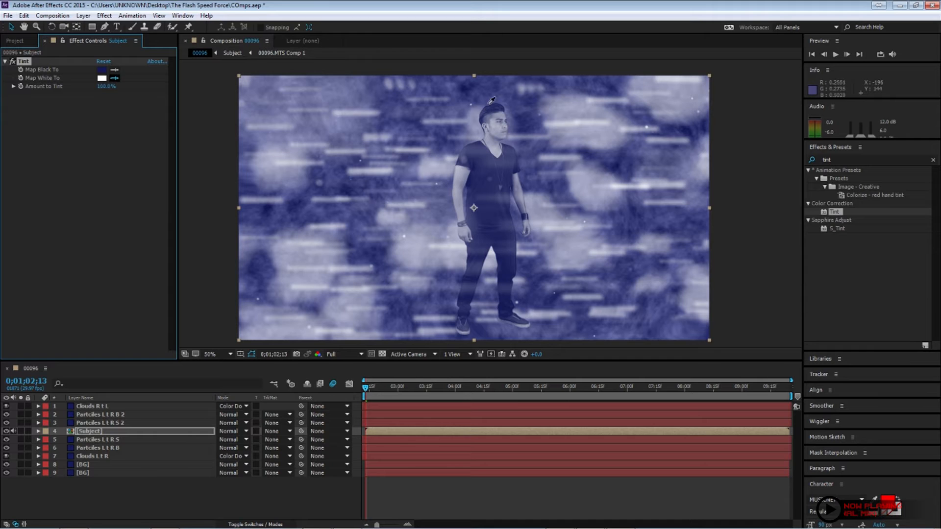
Step: Start creating a new layer from the Layer menu
left_click(76, 16)
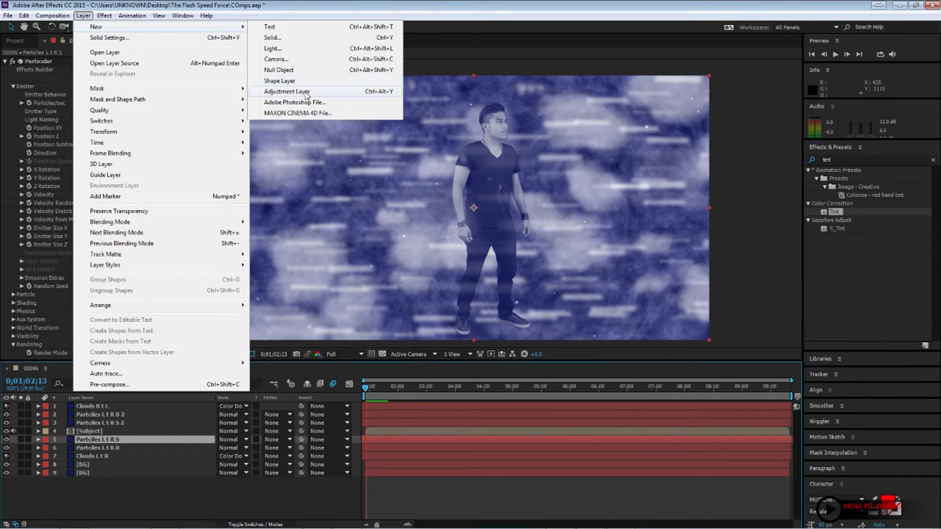
Step: Create a top adjustment layer with Camera Shake at Amount 2 and adjust preview resolution
left_click(287, 91)
type("shak")
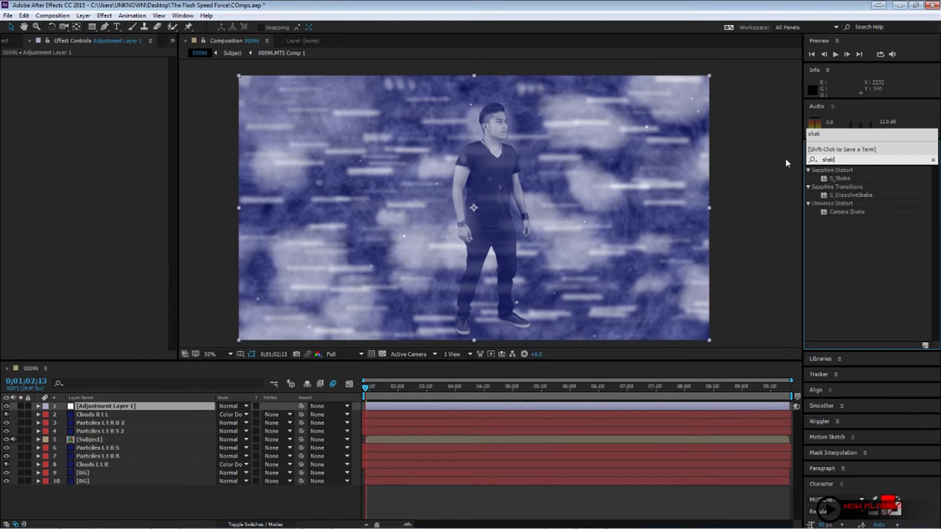
double_click(846, 212)
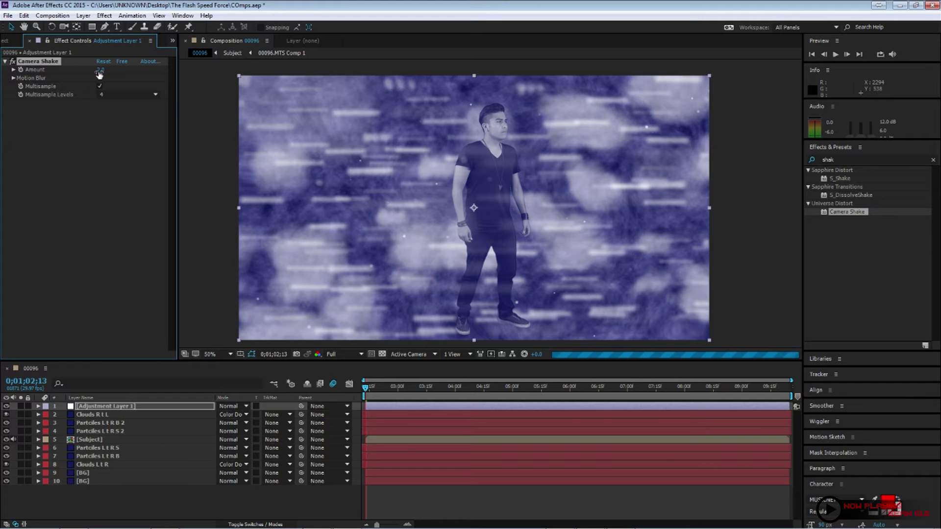
left_click(341, 354)
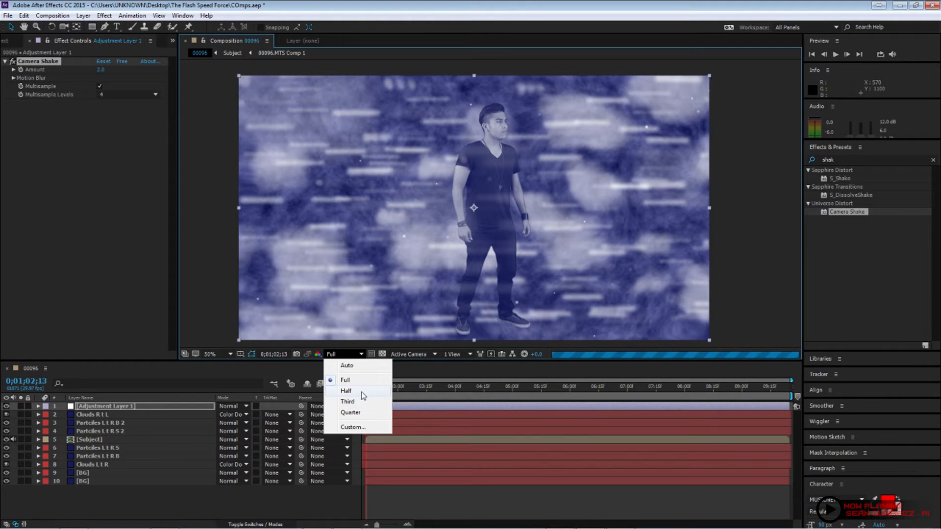
left_click(347, 401)
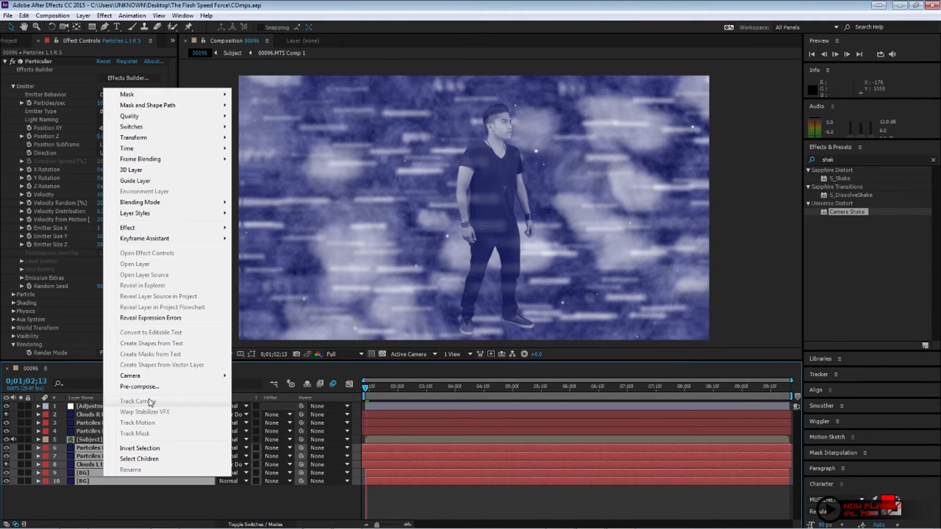
Step: Pre-compose the background layers into a BG comp and search for Light Wrap for the subject
left_click(139, 387)
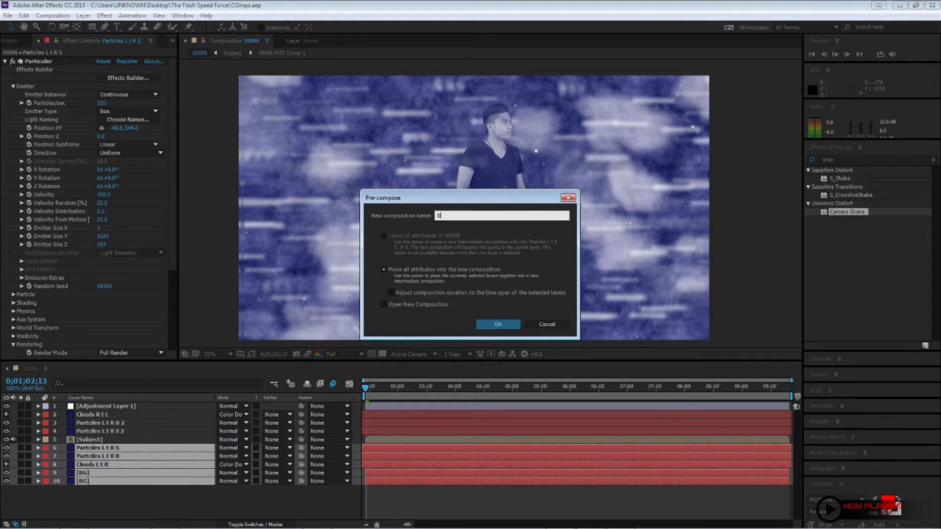
left_click(497, 325)
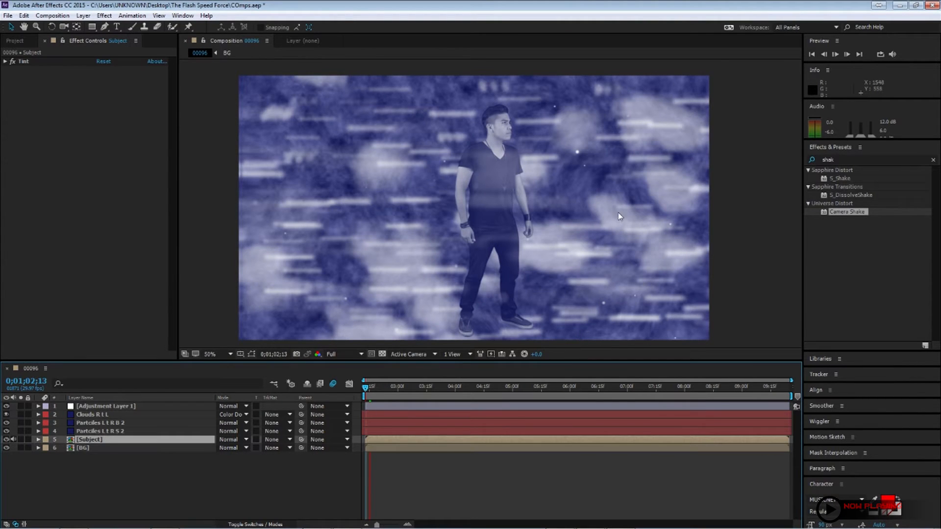
type("light w")
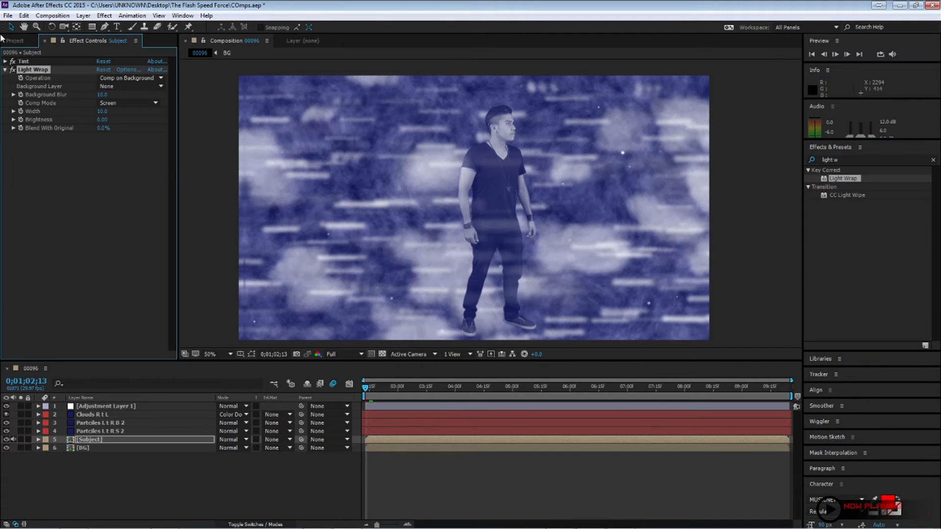
Step: Set Light Wrap's Background Layer to the BG precomp
left_click(129, 86)
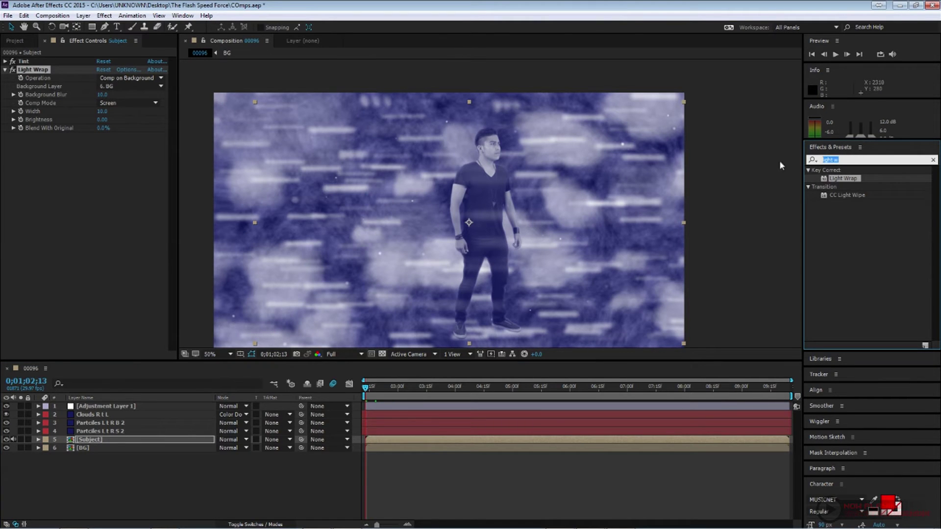
type("expo")
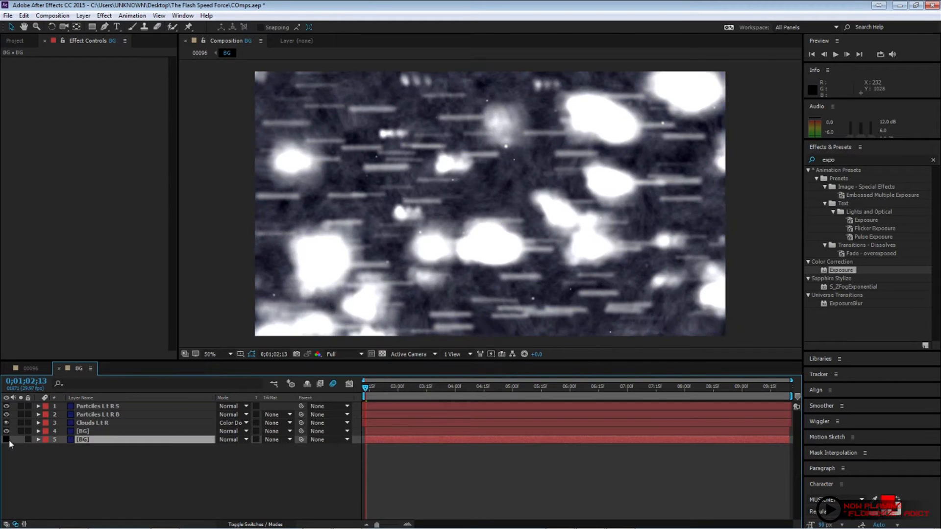
Step: Unhide and select the fractal layer in BG, set it autoscrolling horizontally, then reveal particle and cloud layers
left_click(6, 431)
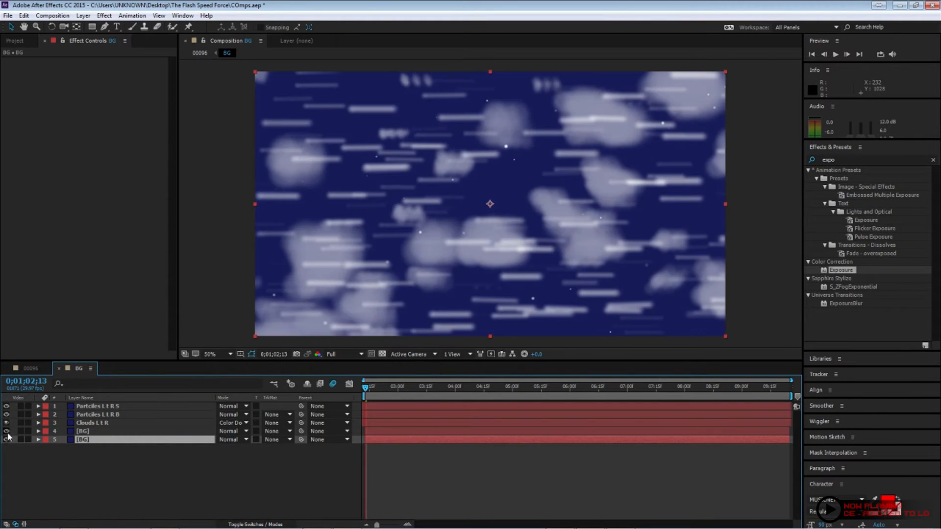
left_click(87, 432)
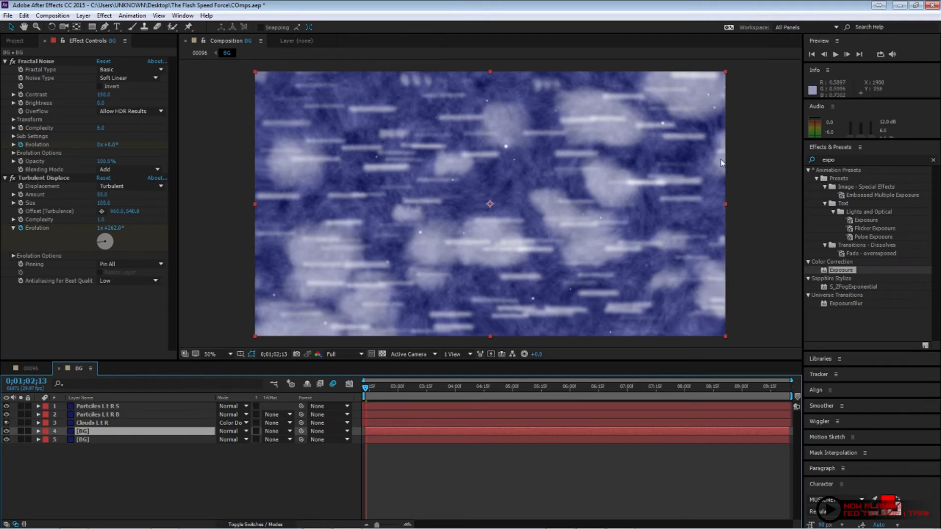
left_click(3, 61)
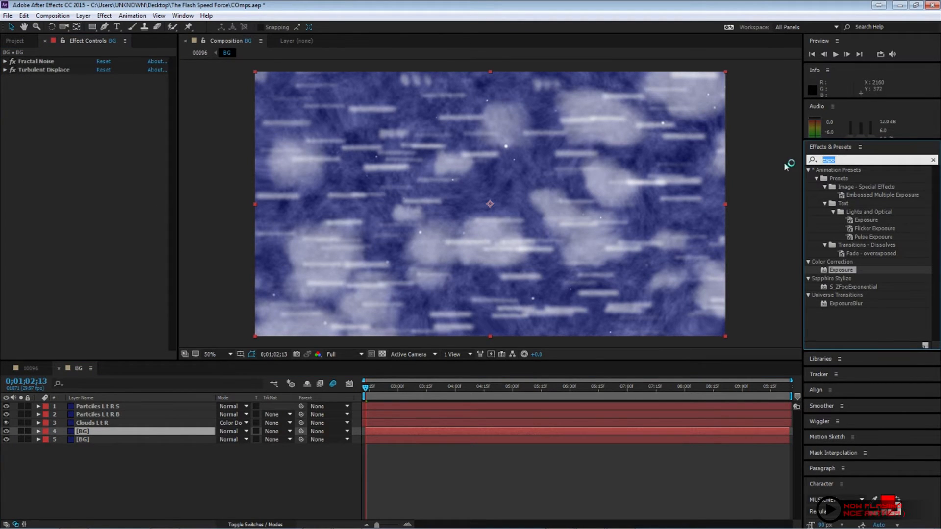
type("rot")
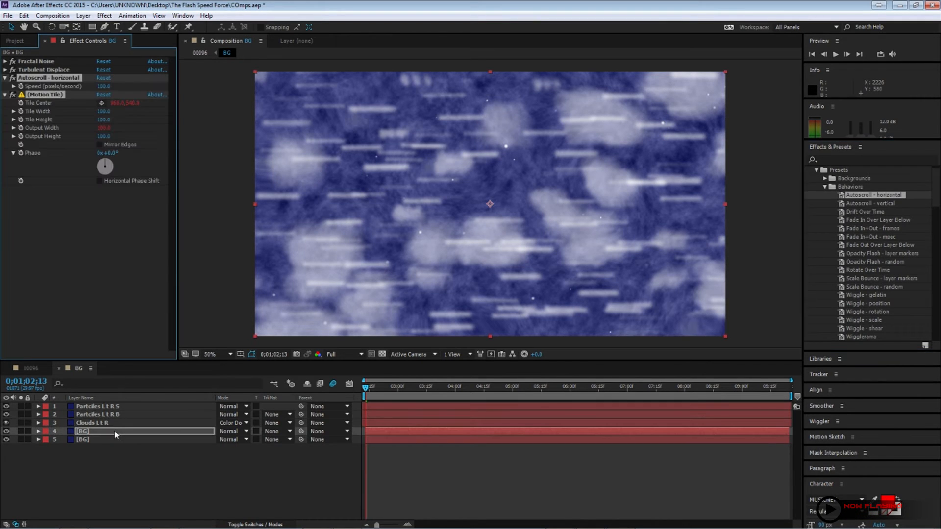
mouse_move(51, 113)
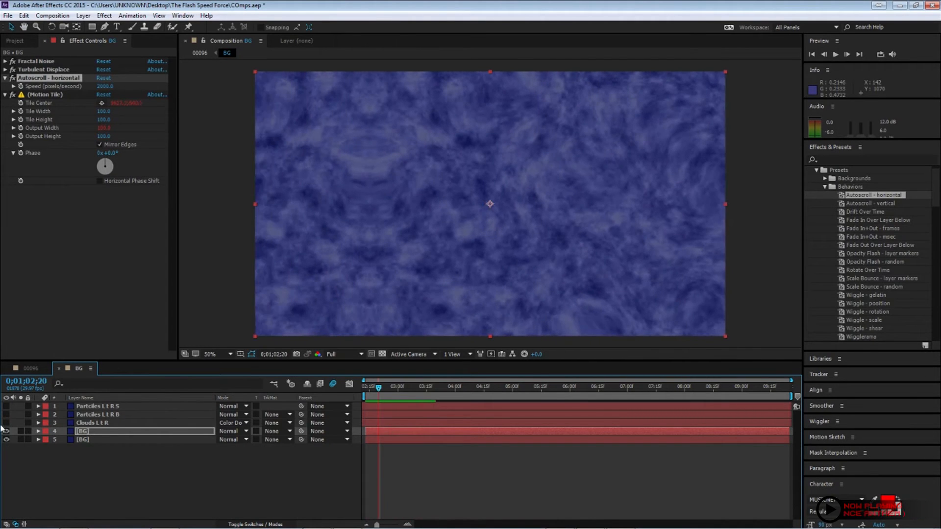
left_click(29, 367)
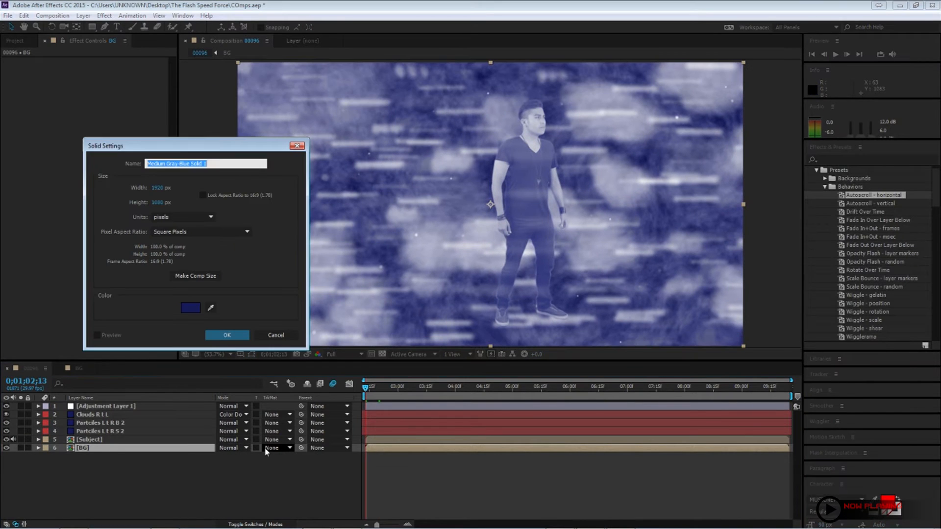
Step: Create a black solid named Rain with CC Rainfall, blended in Add mode over the scene
type("Rain")
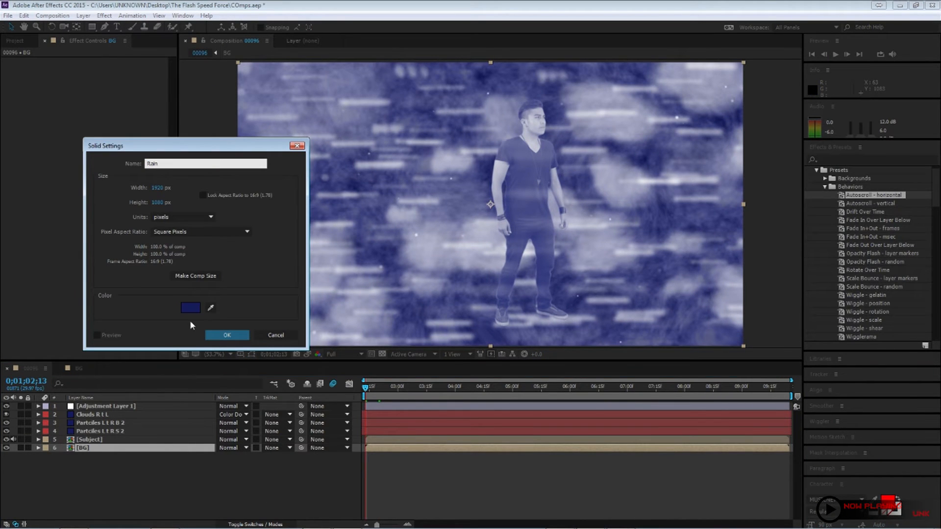
left_click(190, 307)
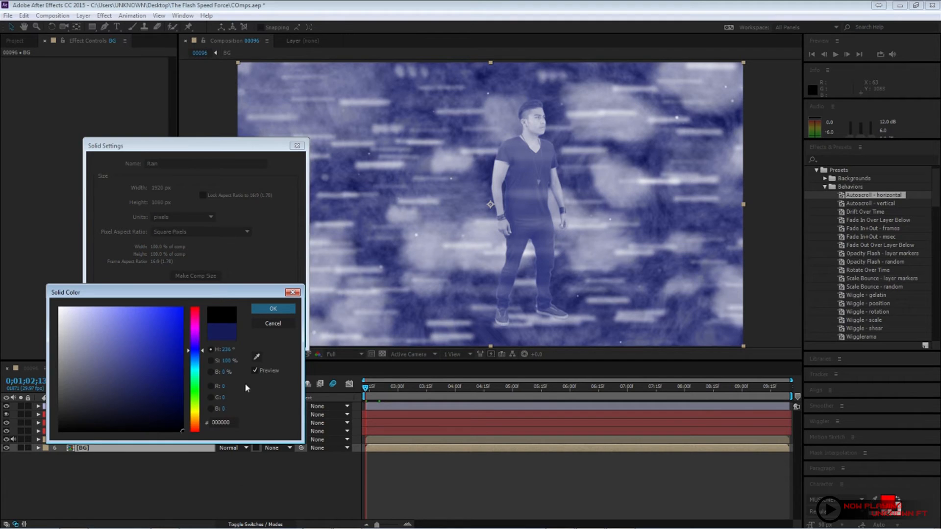
left_click(272, 309)
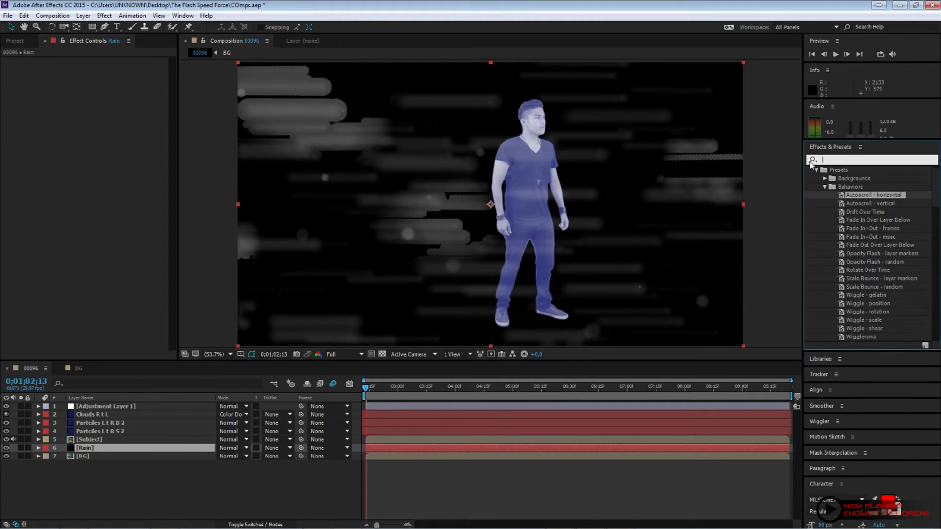
type("rain")
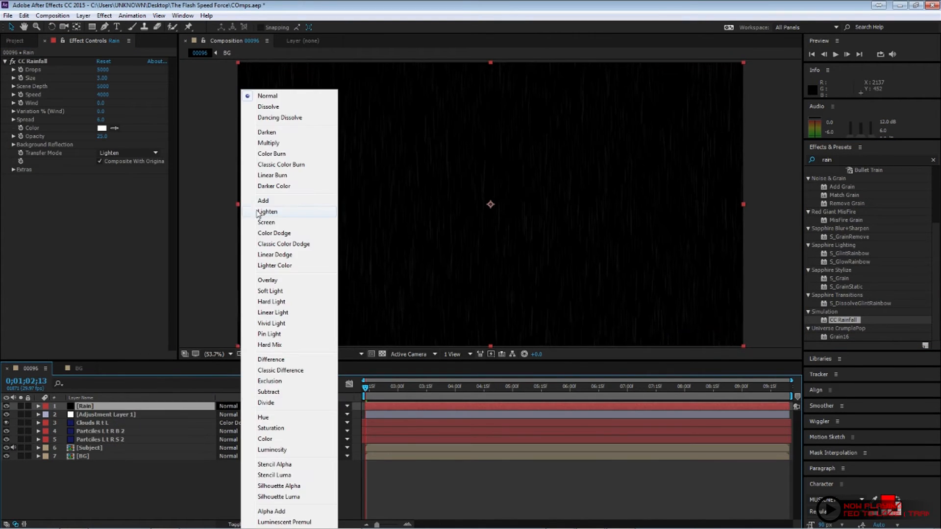
left_click(263, 200)
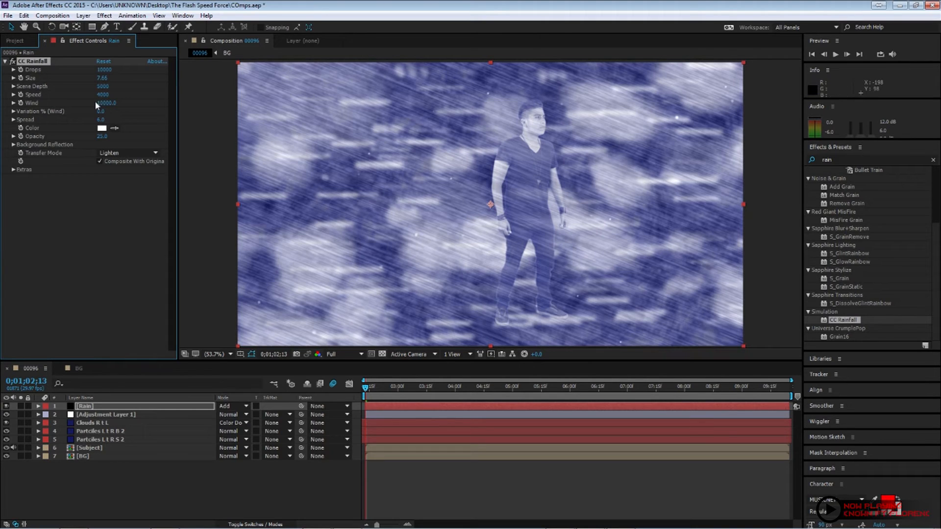
Step: Raise CC Rainfall Drops to 1000 for denser rain
left_click(100, 69)
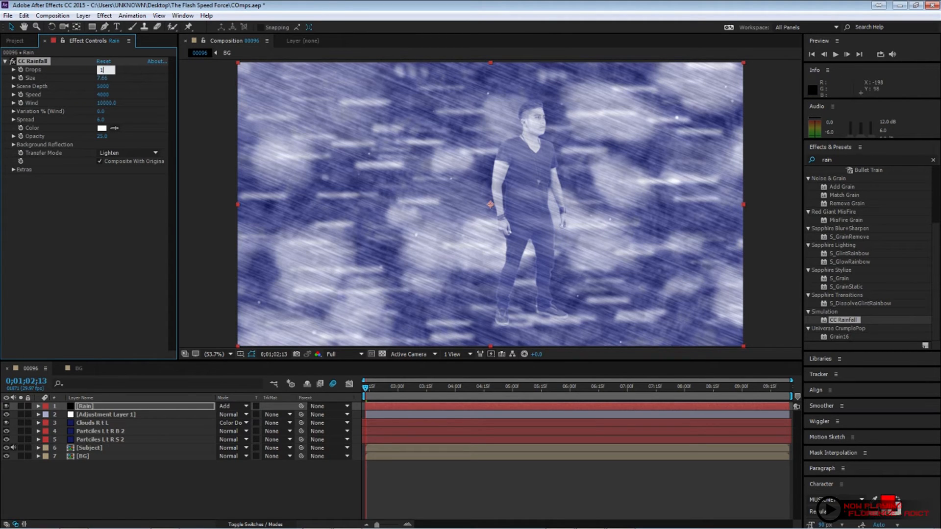
type("1000")
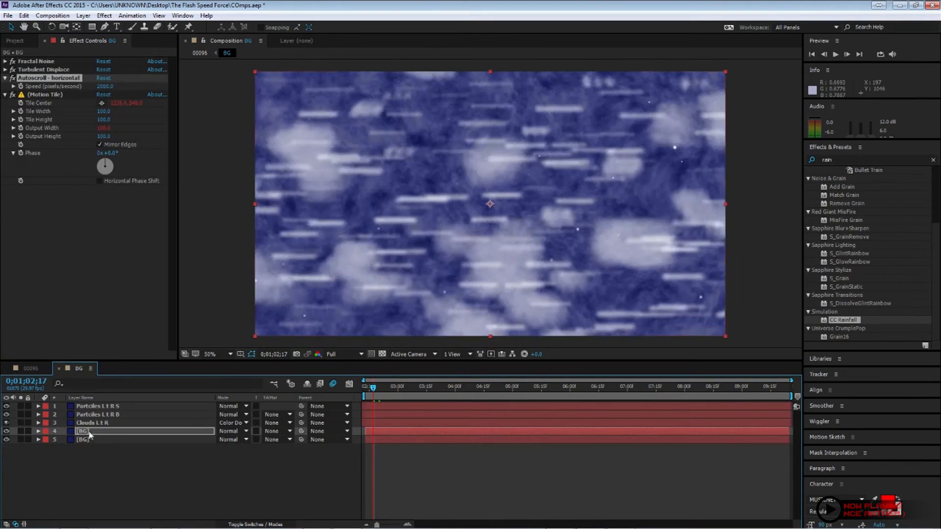
Step: Add a black solid in BG with Advanced Lightning, name it Lightning and change its Lightning Type
left_click(10, 78)
type("Energ")
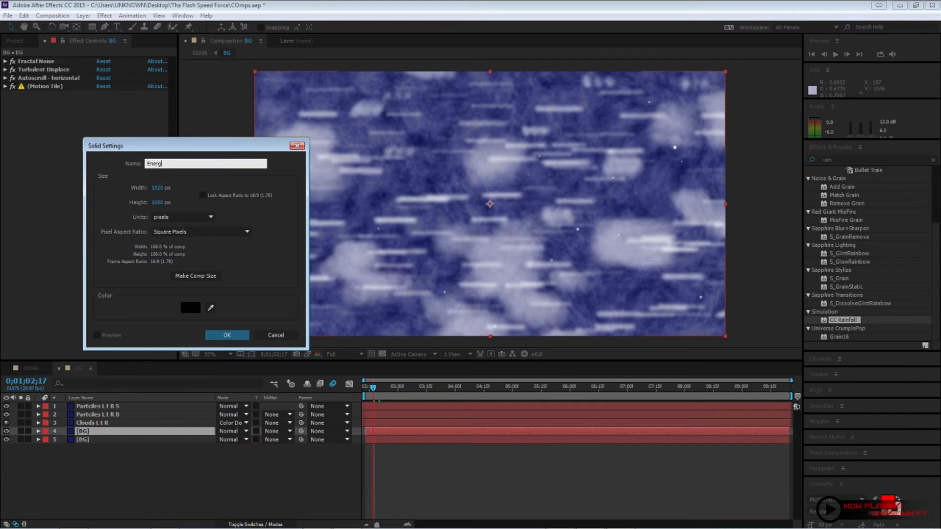
left_click(227, 335)
type("a")
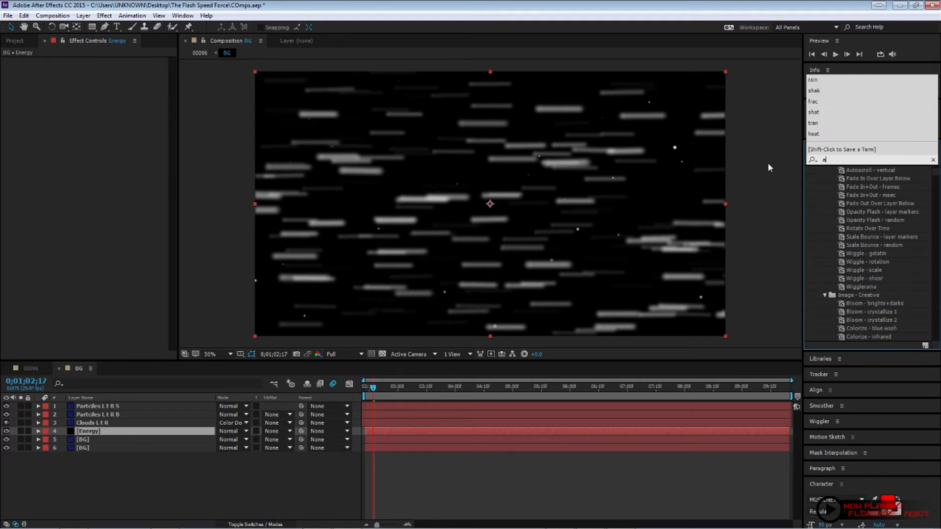
type("dvance")
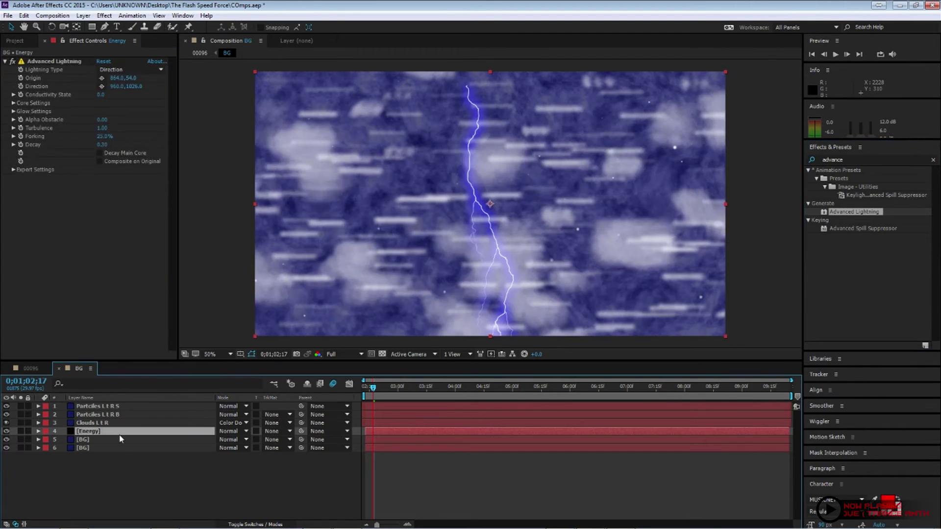
type("Lightning")
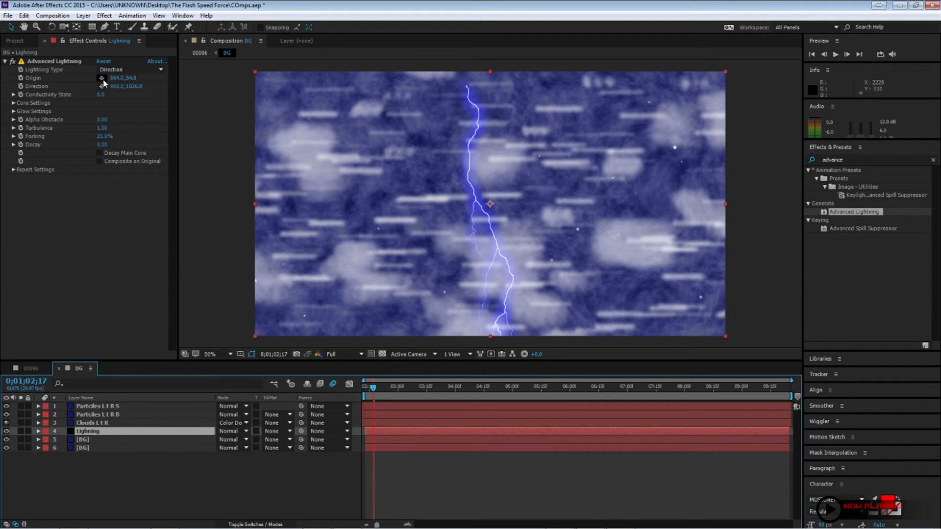
left_click(131, 69)
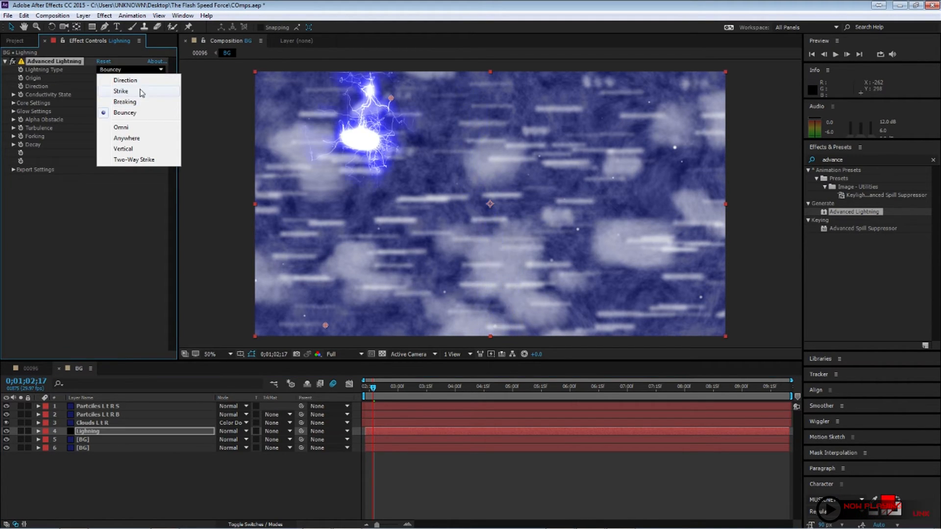
left_click(121, 91)
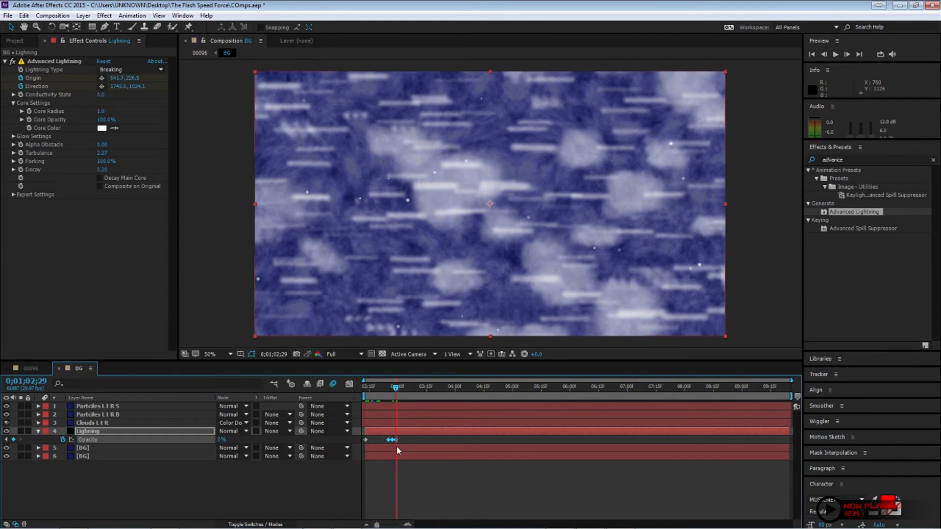
Step: Keyframe the lightning's Opacity between 0% and 100% so the bolt flashes repeatedly
left_click(687, 387)
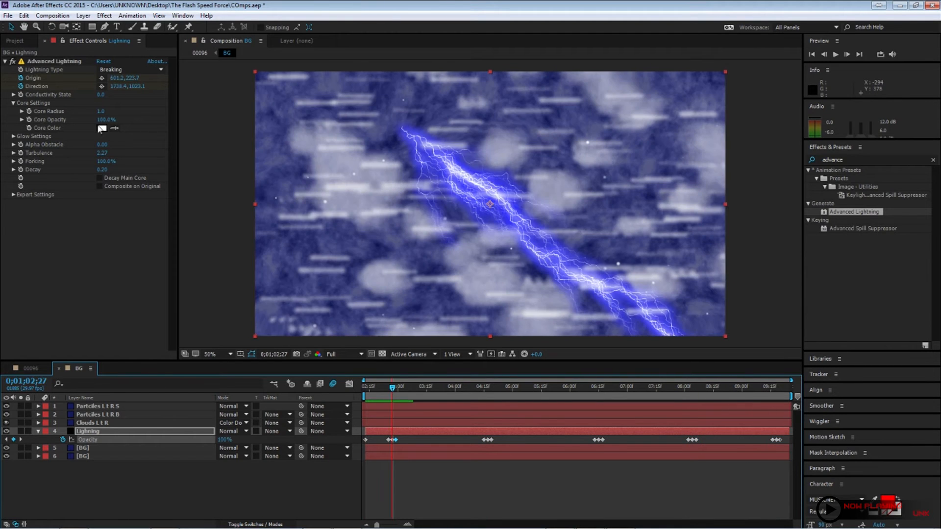
Step: Set the lightning's Core Color and Glow Color both to red
left_click(101, 128)
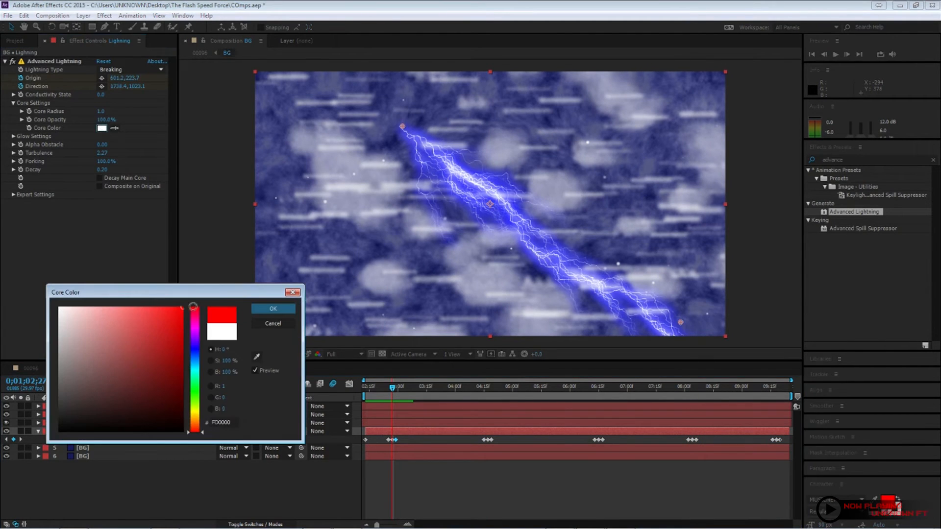
left_click(141, 343)
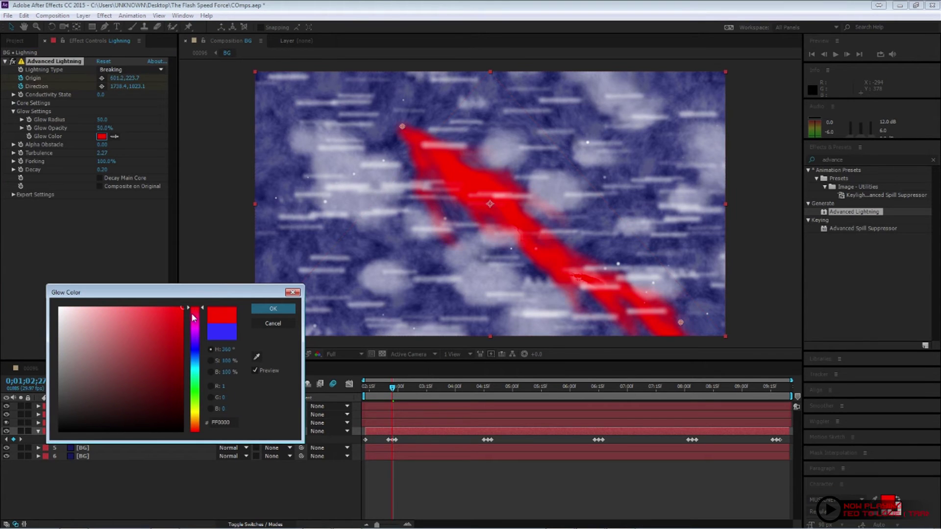
left_click(144, 309)
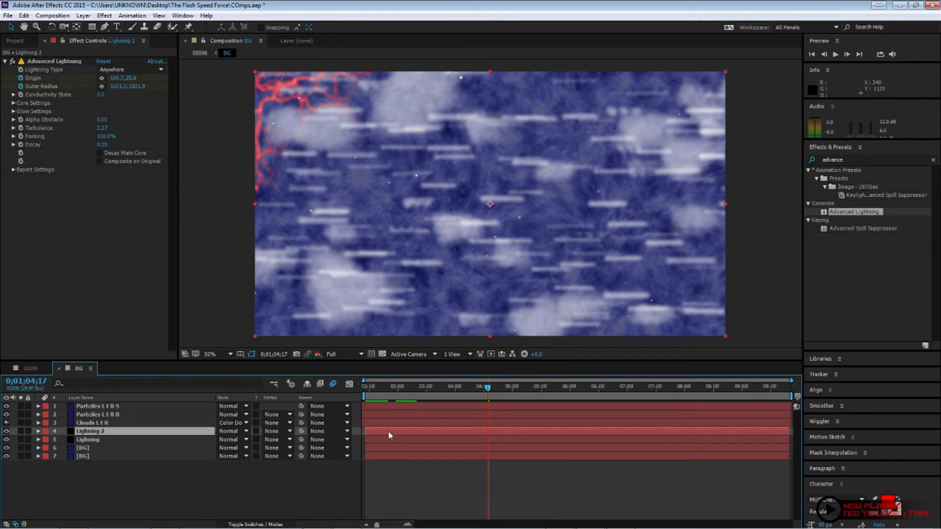
Step: Duplicate Lightning as Lightning 2 with type Anywhere striking near the top-left
left_click(39, 428)
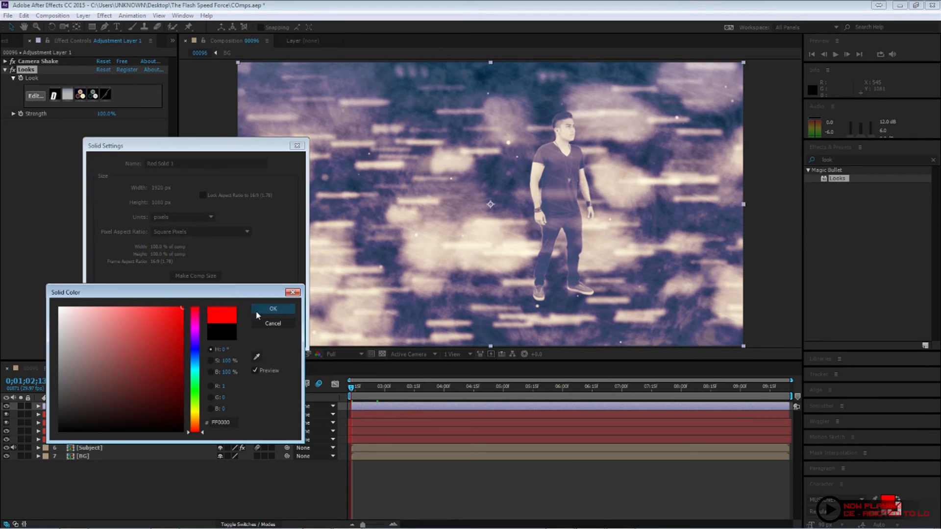
Step: Create a red solid over the main comp and lower its opacity to tint the scene
left_click(273, 308)
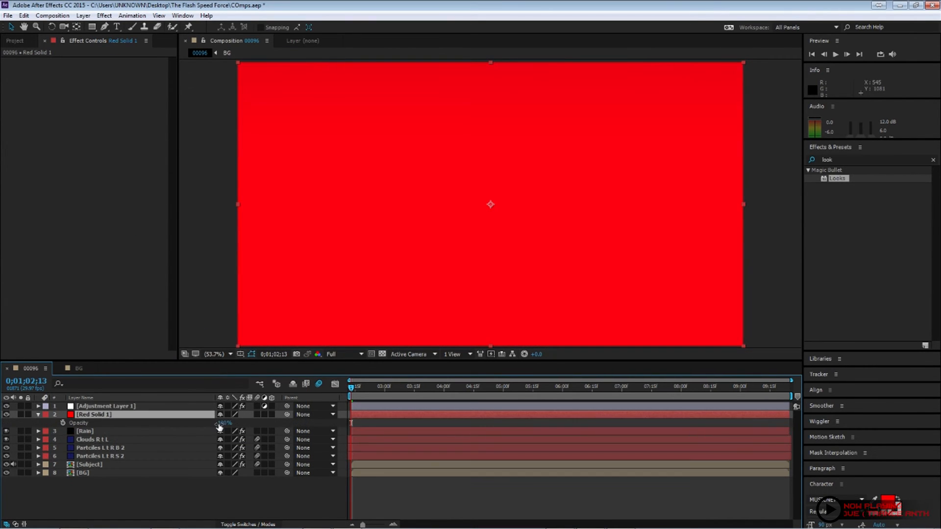
left_click_drag(225, 423, 204, 422)
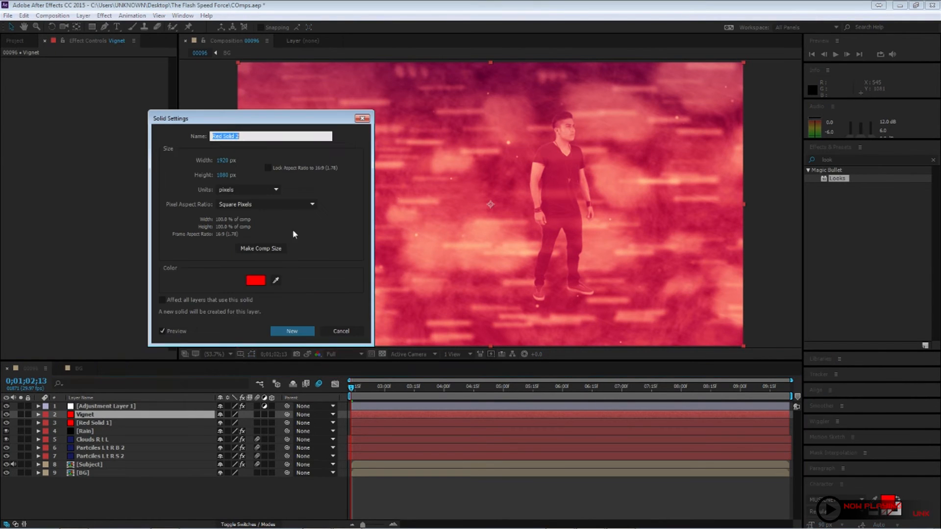
Step: Confirm the Vignet solid and set its elliptical mask to Subtract so it cuts out the centre
left_click(341, 331)
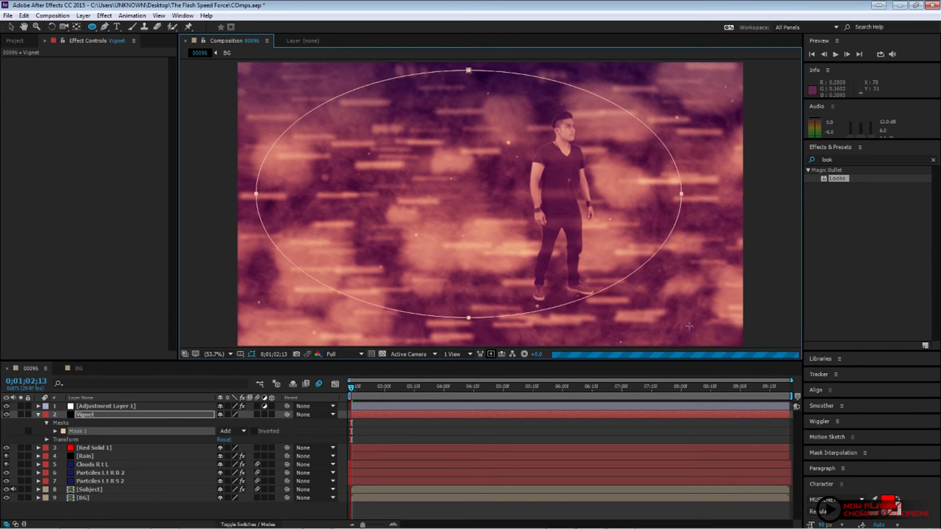
left_click(229, 431)
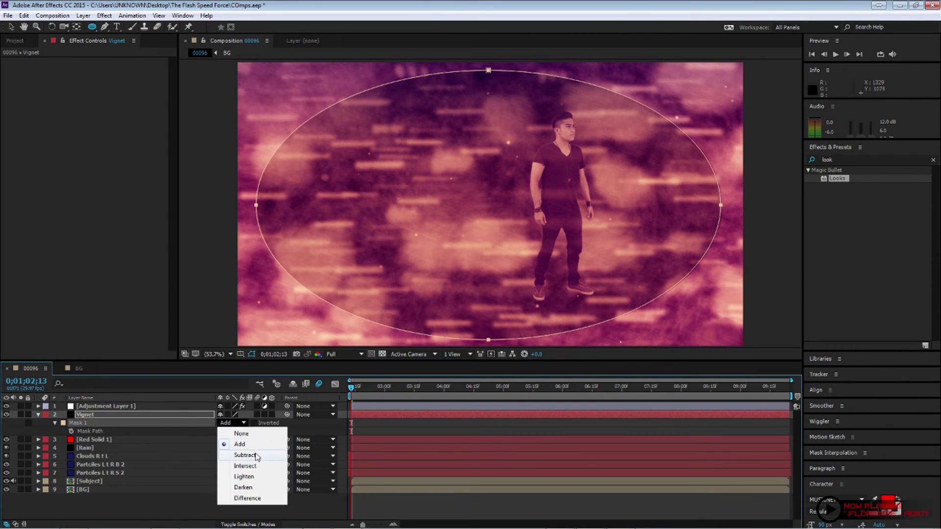
left_click(243, 455)
type("glow")
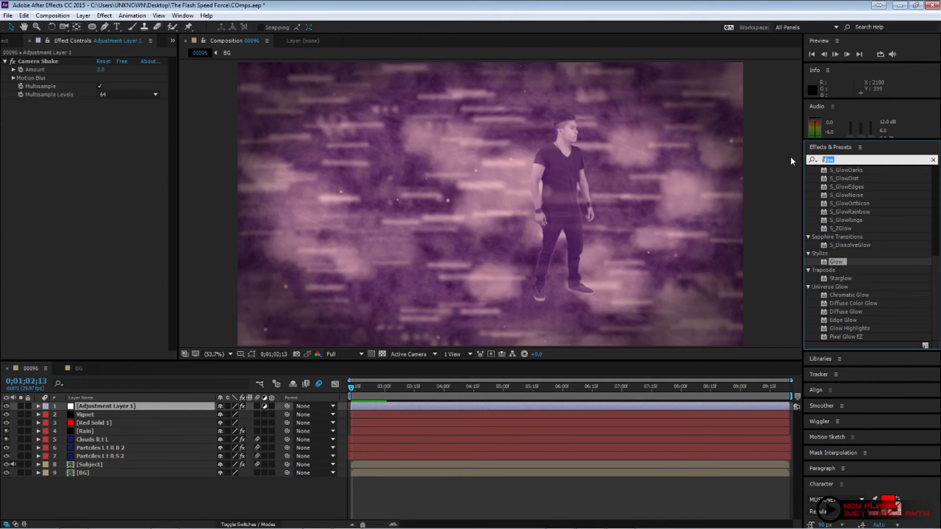
Step: Apply CC Lens to Adjustment Layer 1 and raise its Size to about 255 for a subtle warp
type("lens")
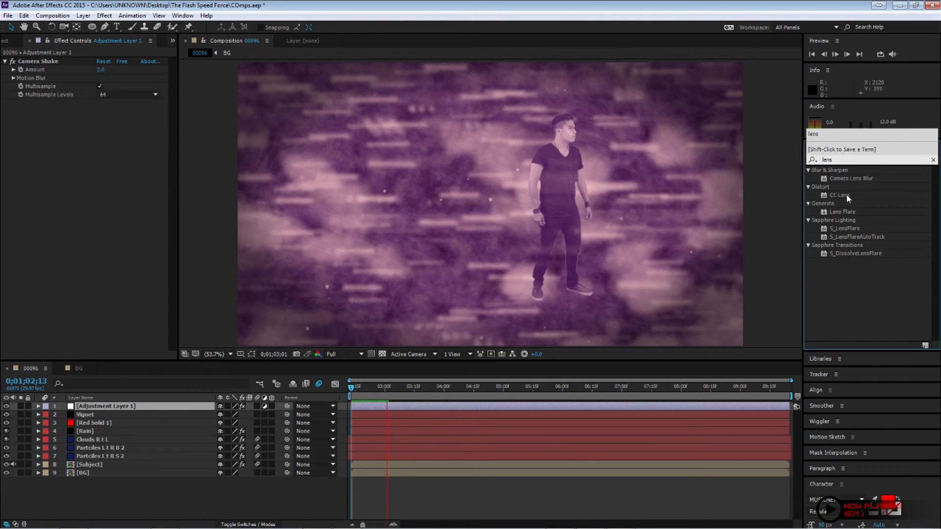
double_click(839, 194)
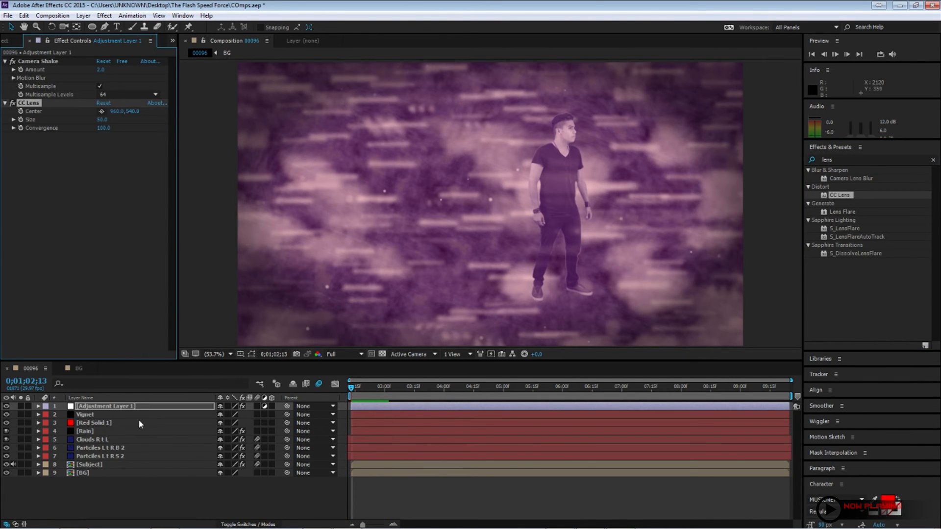
left_click(361, 387)
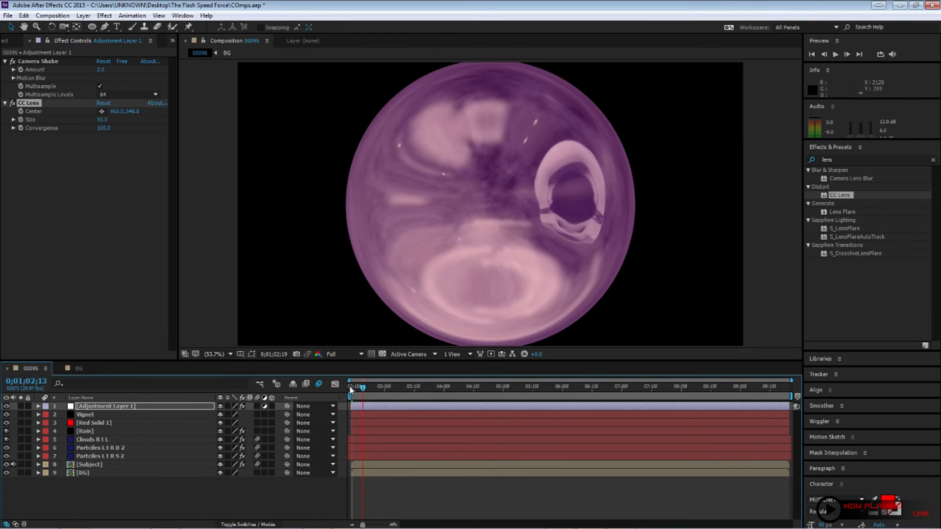
left_click(100, 119)
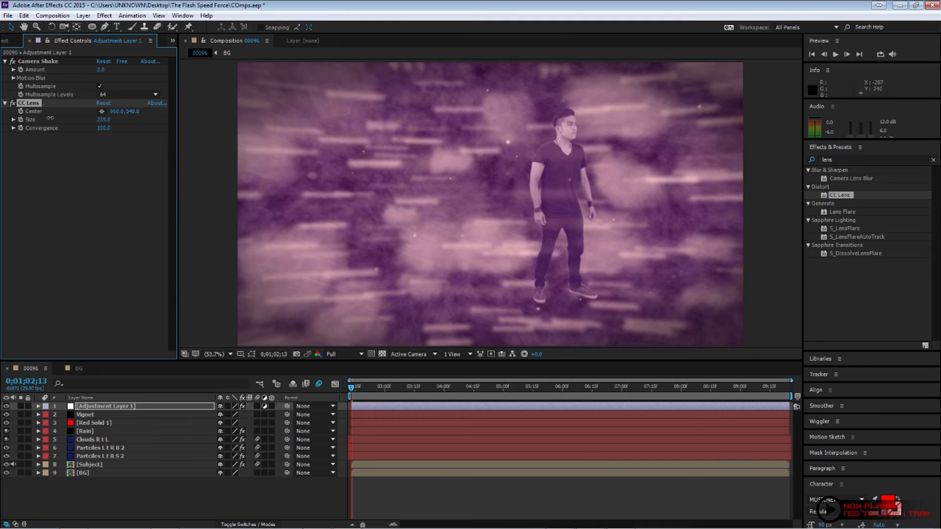
left_click(84, 414)
type("blur")
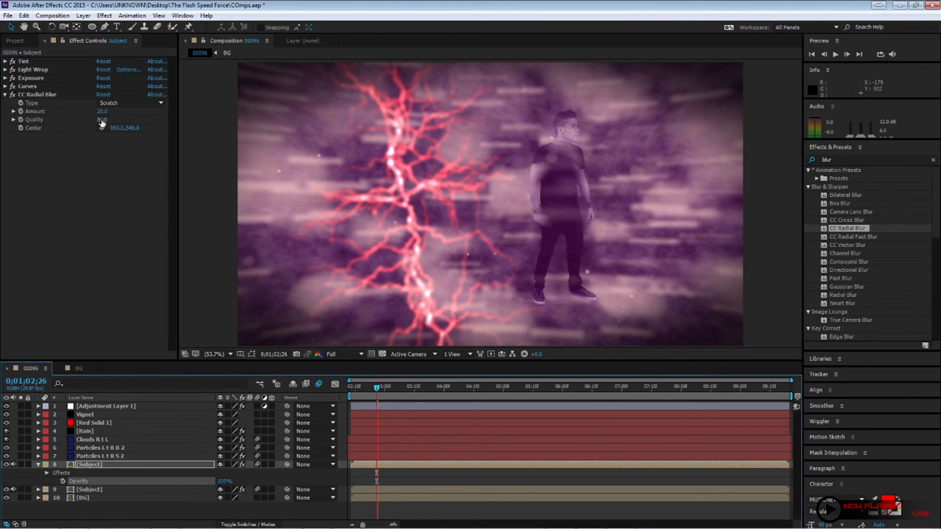
Step: Keyframe Subject's CC Radial Blur Amount densely across the first seconds of the timeline
left_click(98, 119)
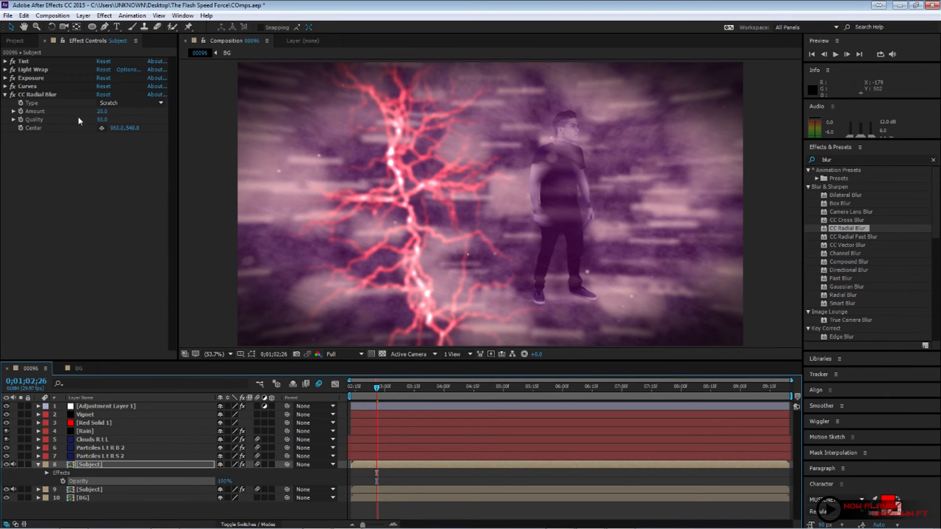
left_click_drag(102, 111, 101, 111)
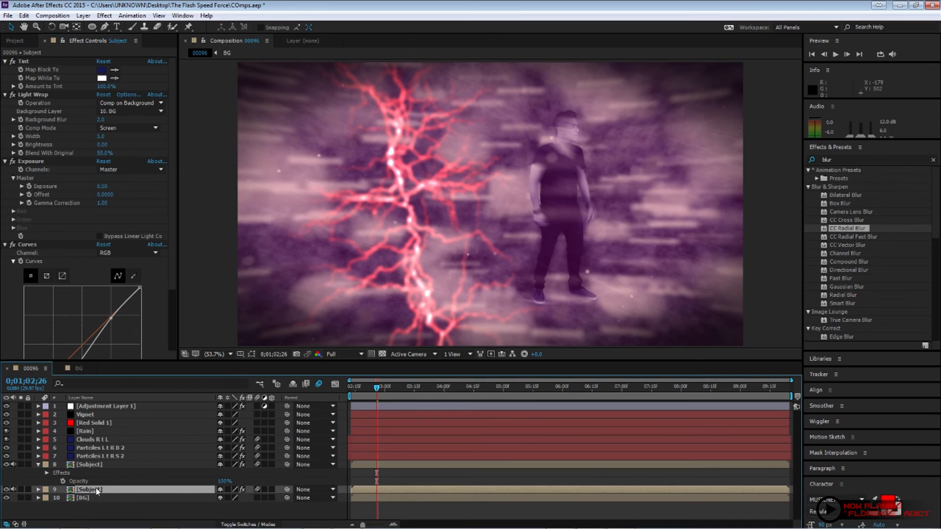
double_click(223, 480)
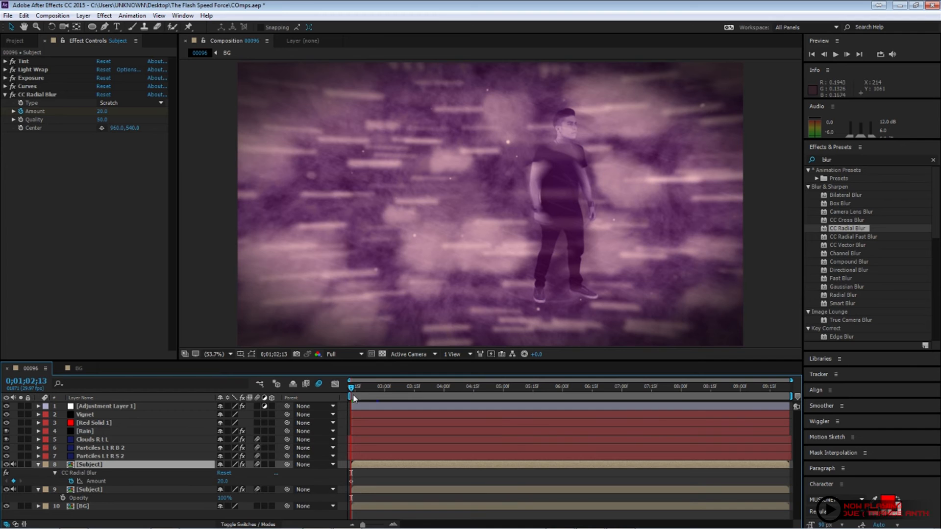
left_click_drag(351, 386, 360, 386)
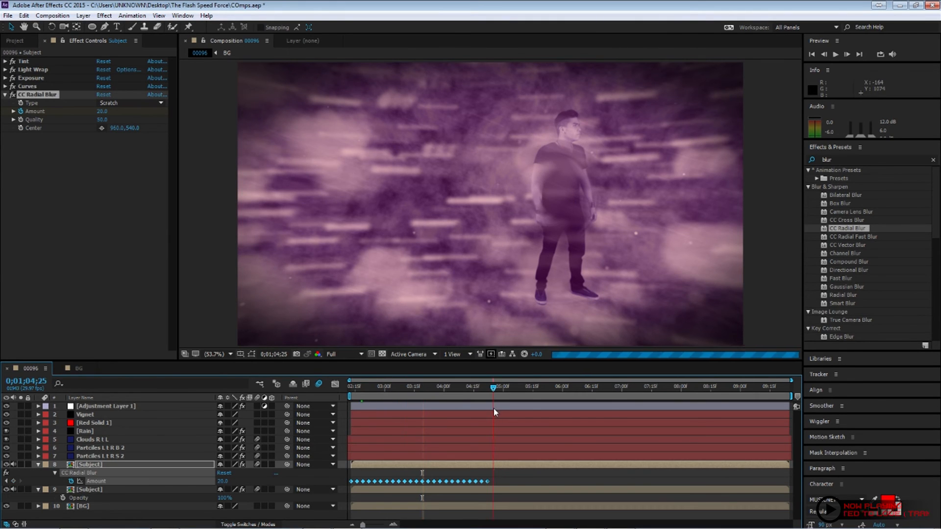
left_click(533, 387)
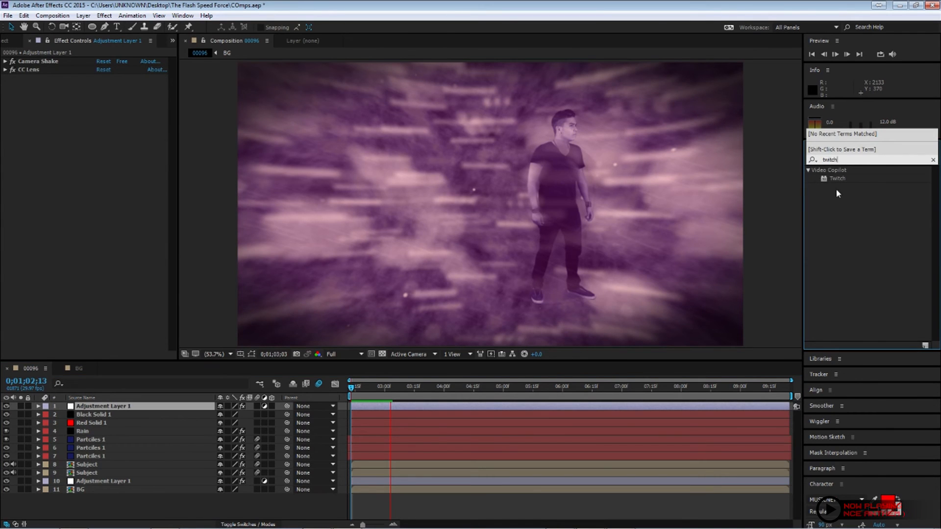
Step: Apply Twitch to Adjustment Layer 1 and expand its Enable settings
double_click(837, 178)
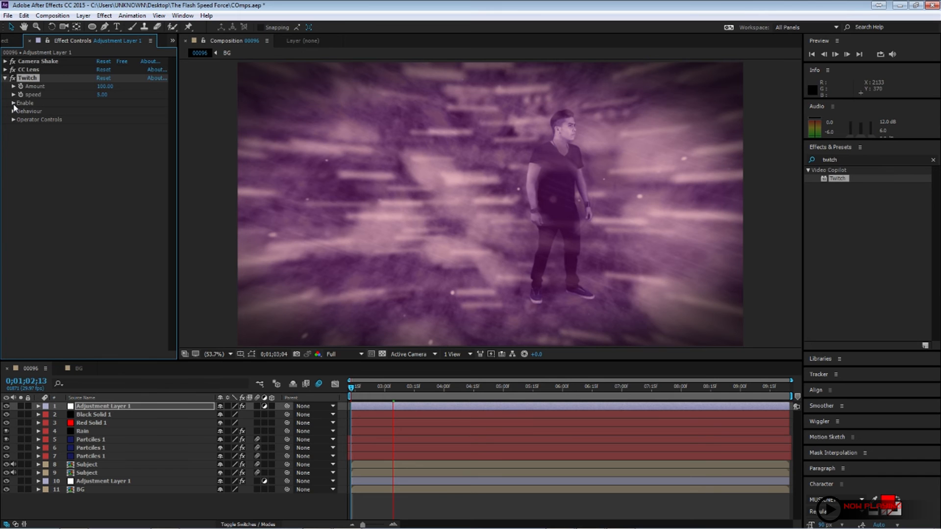
left_click(11, 119)
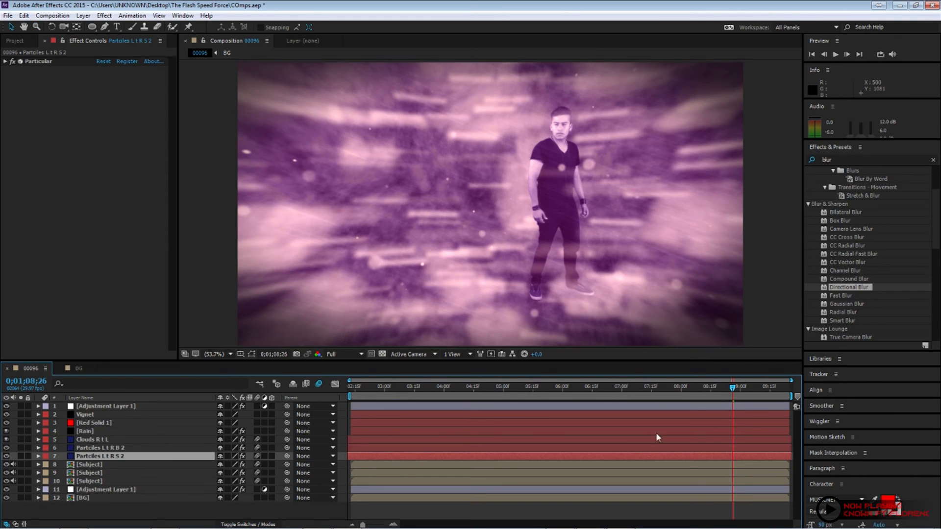
Step: Add Glow to Particles L R S 2, then duplicate it as Particles L R S 3 and edit its Particular Size
type("glow")
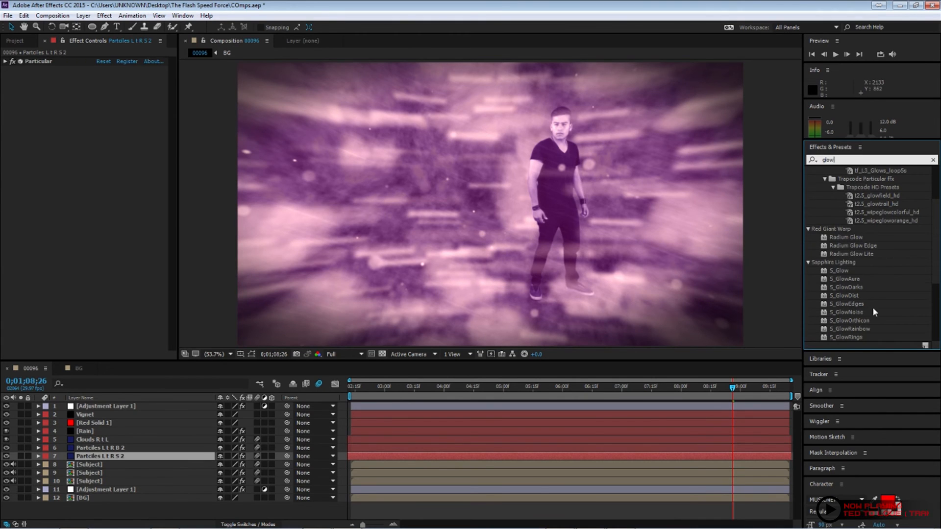
scroll("down", 3)
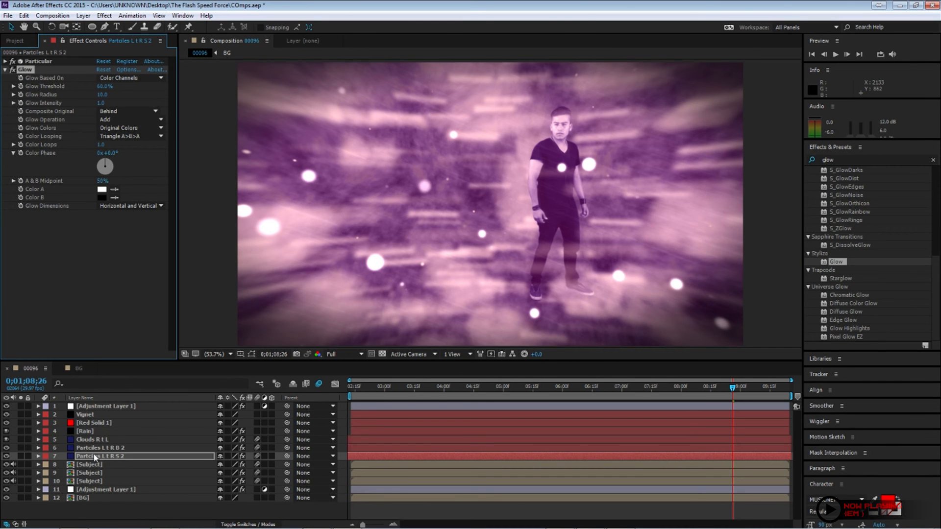
left_click(39, 456)
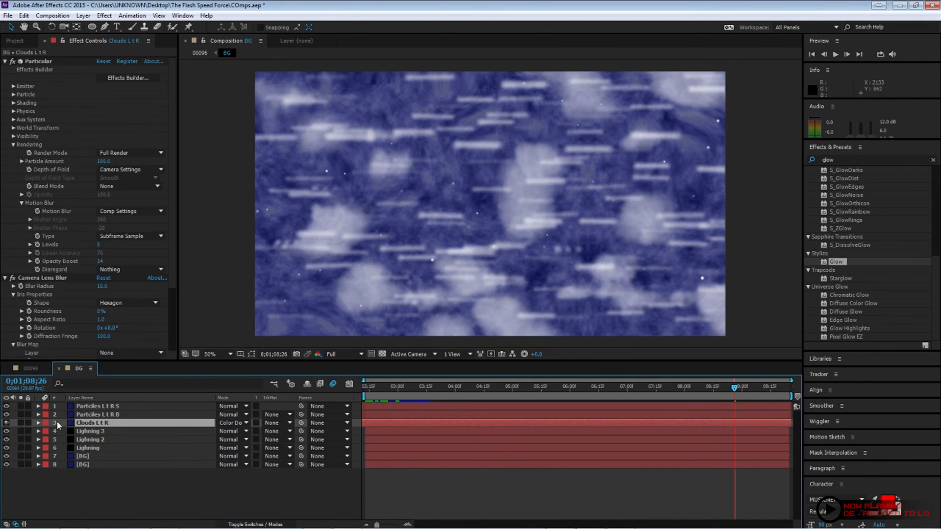
left_click(96, 413)
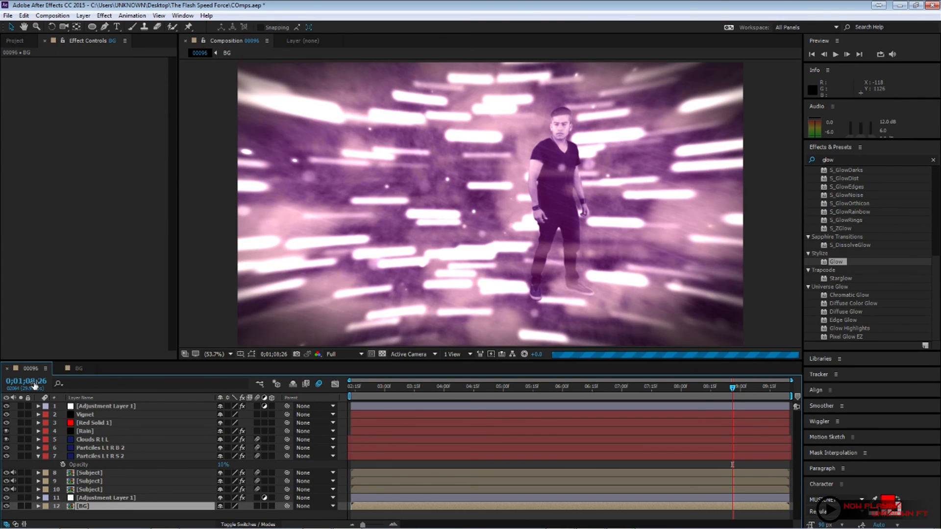
left_click(99, 448)
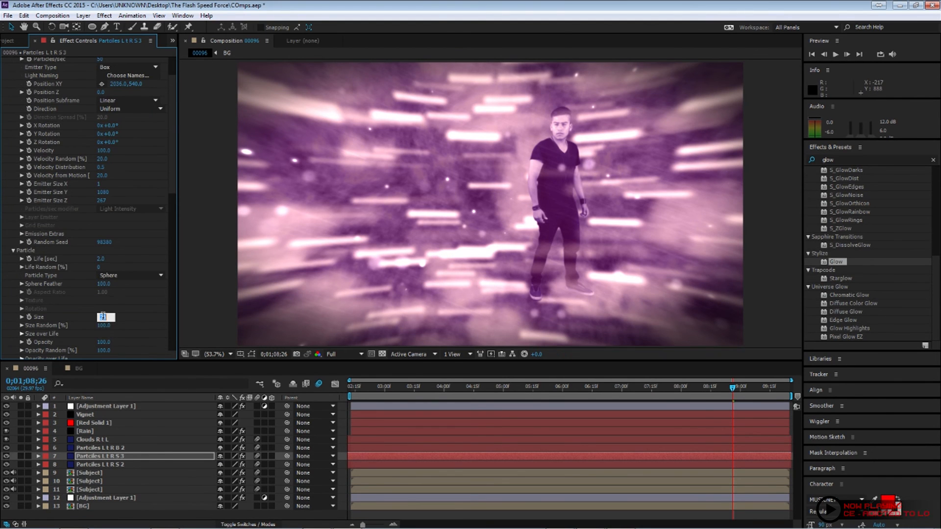
Step: Duplicate the Rain layer and place one copy above the Subject layers and one below
left_click(85, 431)
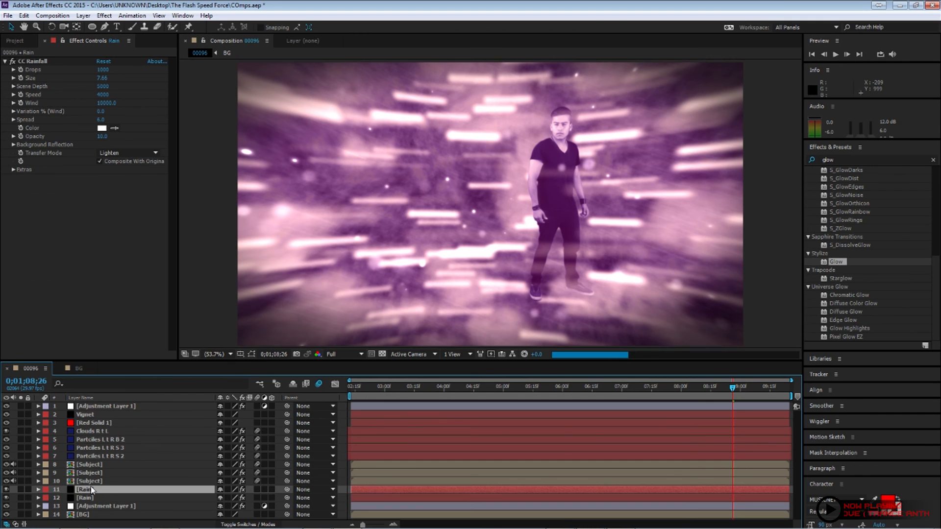
left_click(100, 456)
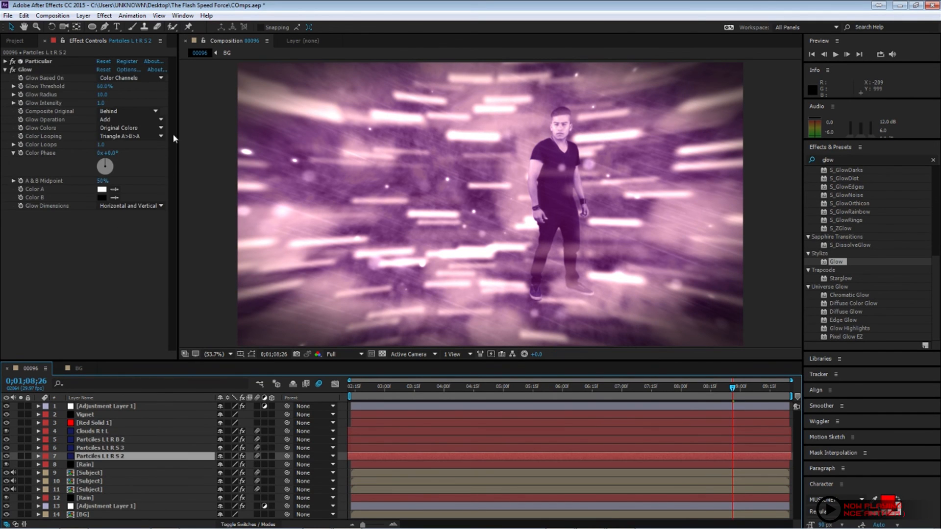
left_click(84, 465)
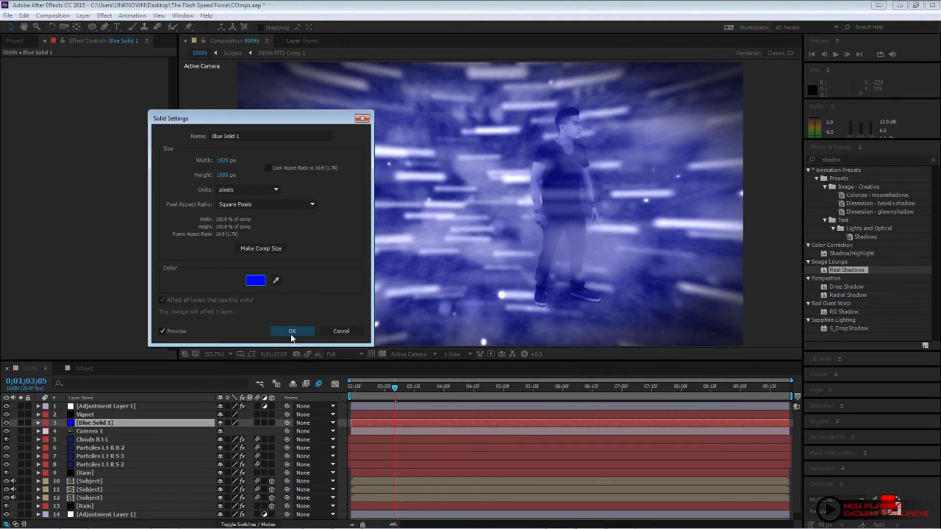
Step: Recolour Blue Solid 1 to a lighter, softer blue (#9093FF) for a pale blue scene tint
left_click(255, 280)
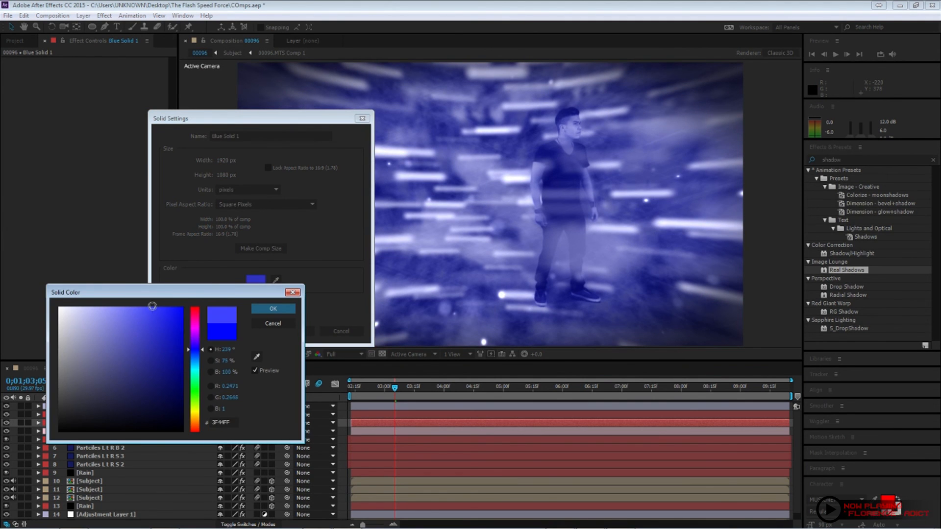
left_click_drag(152, 306, 152, 311)
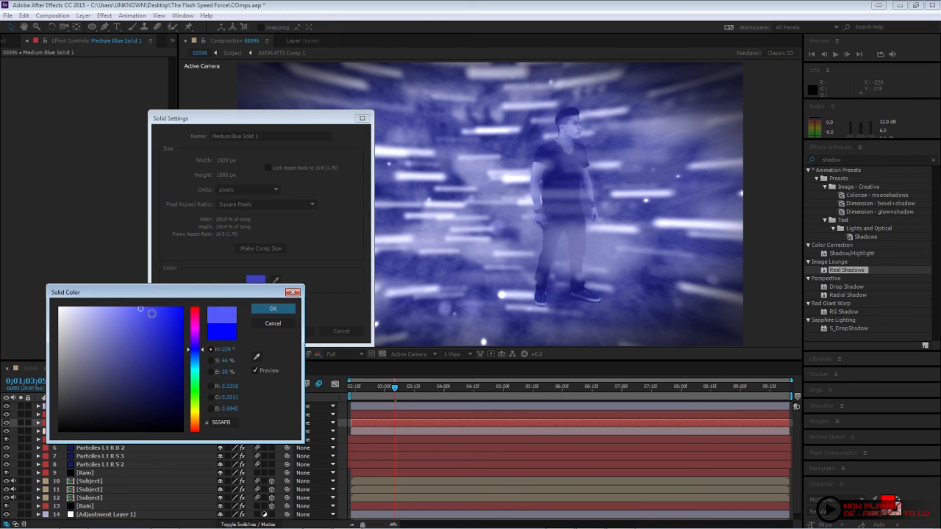
left_click(128, 349)
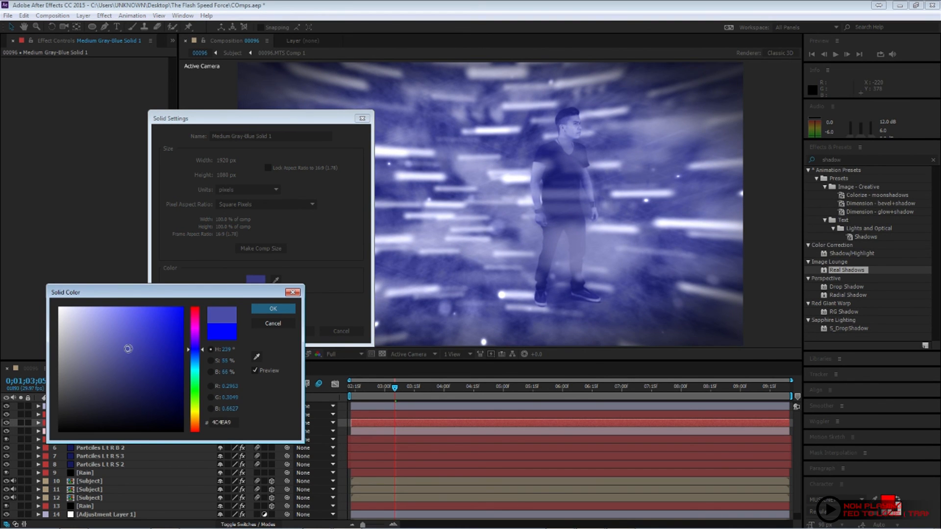
left_click(112, 307)
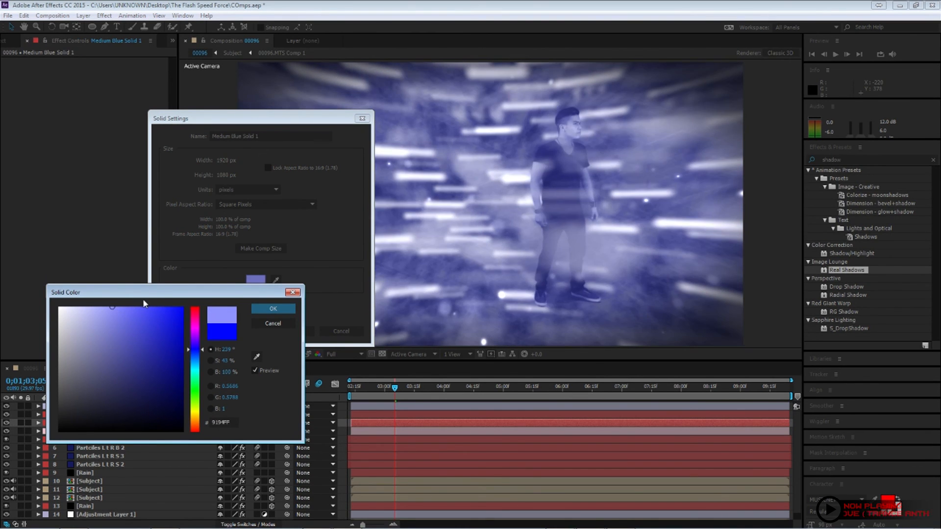
left_click(87, 307)
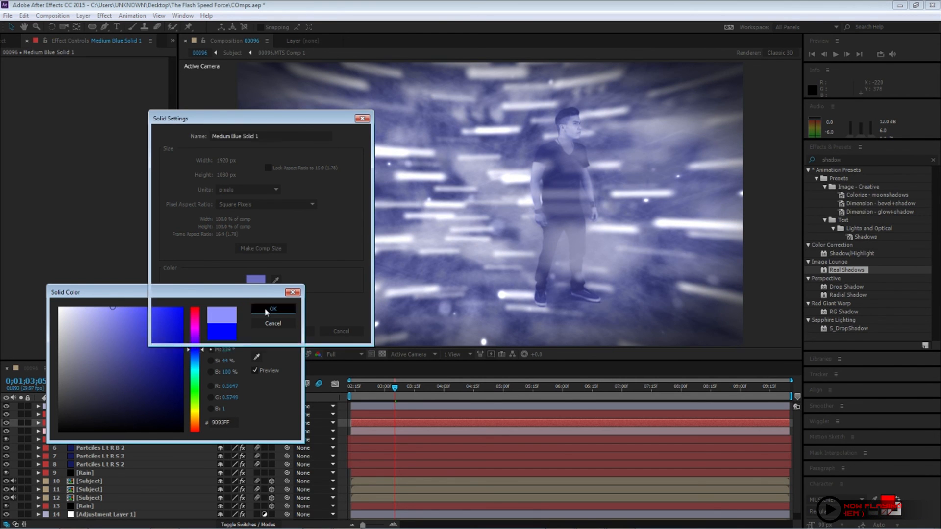
left_click(272, 323)
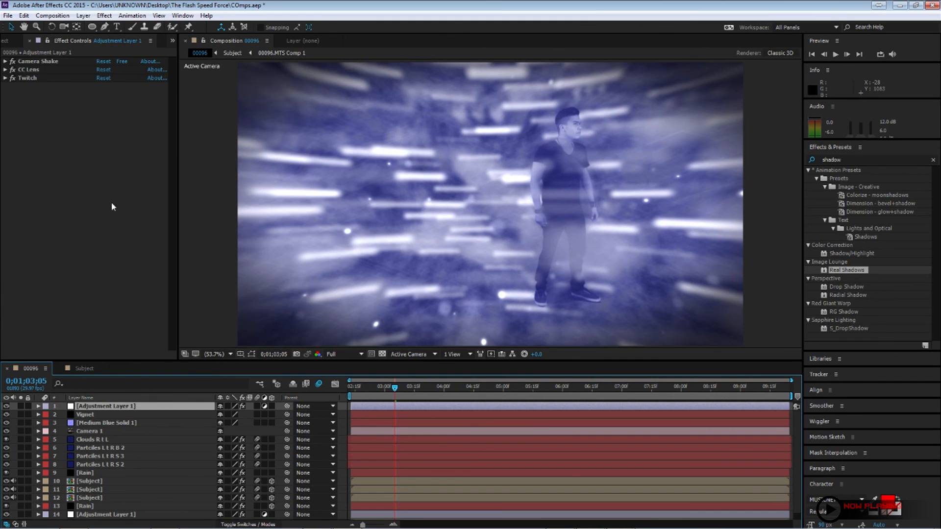
Step: Search Effects & Presets for 'glow' and scroll through the listed glow effects
type("d")
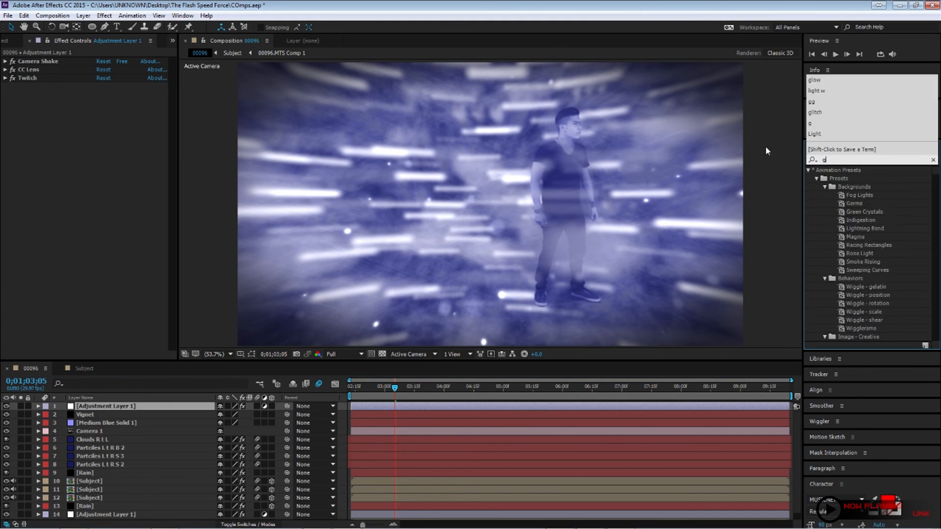
type("glow")
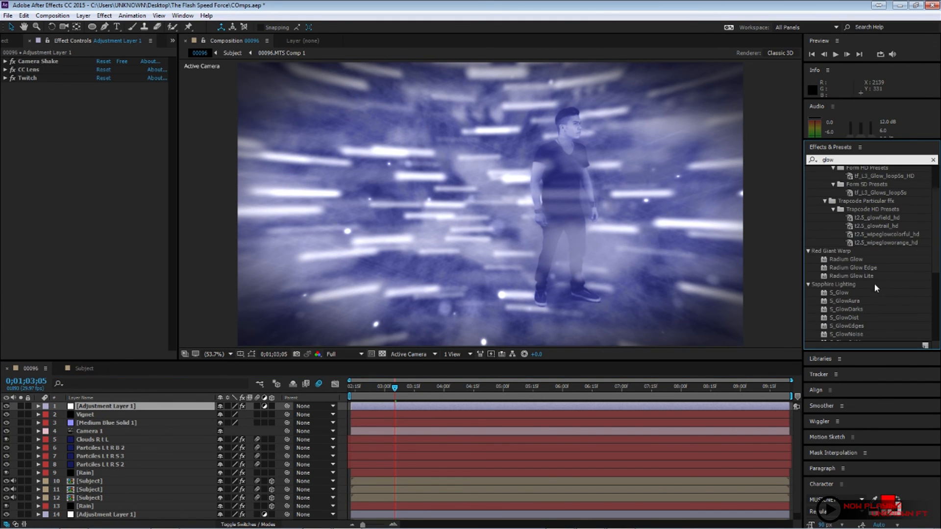
scroll("down", 3)
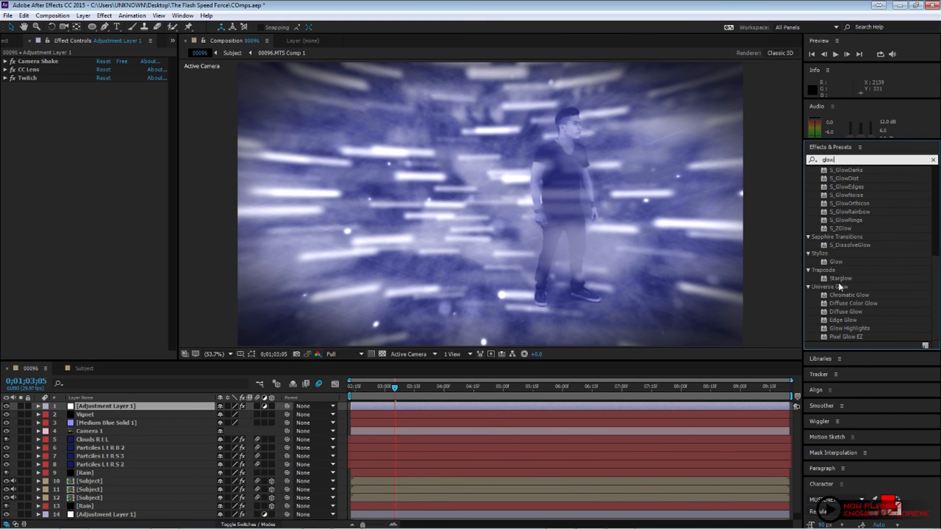